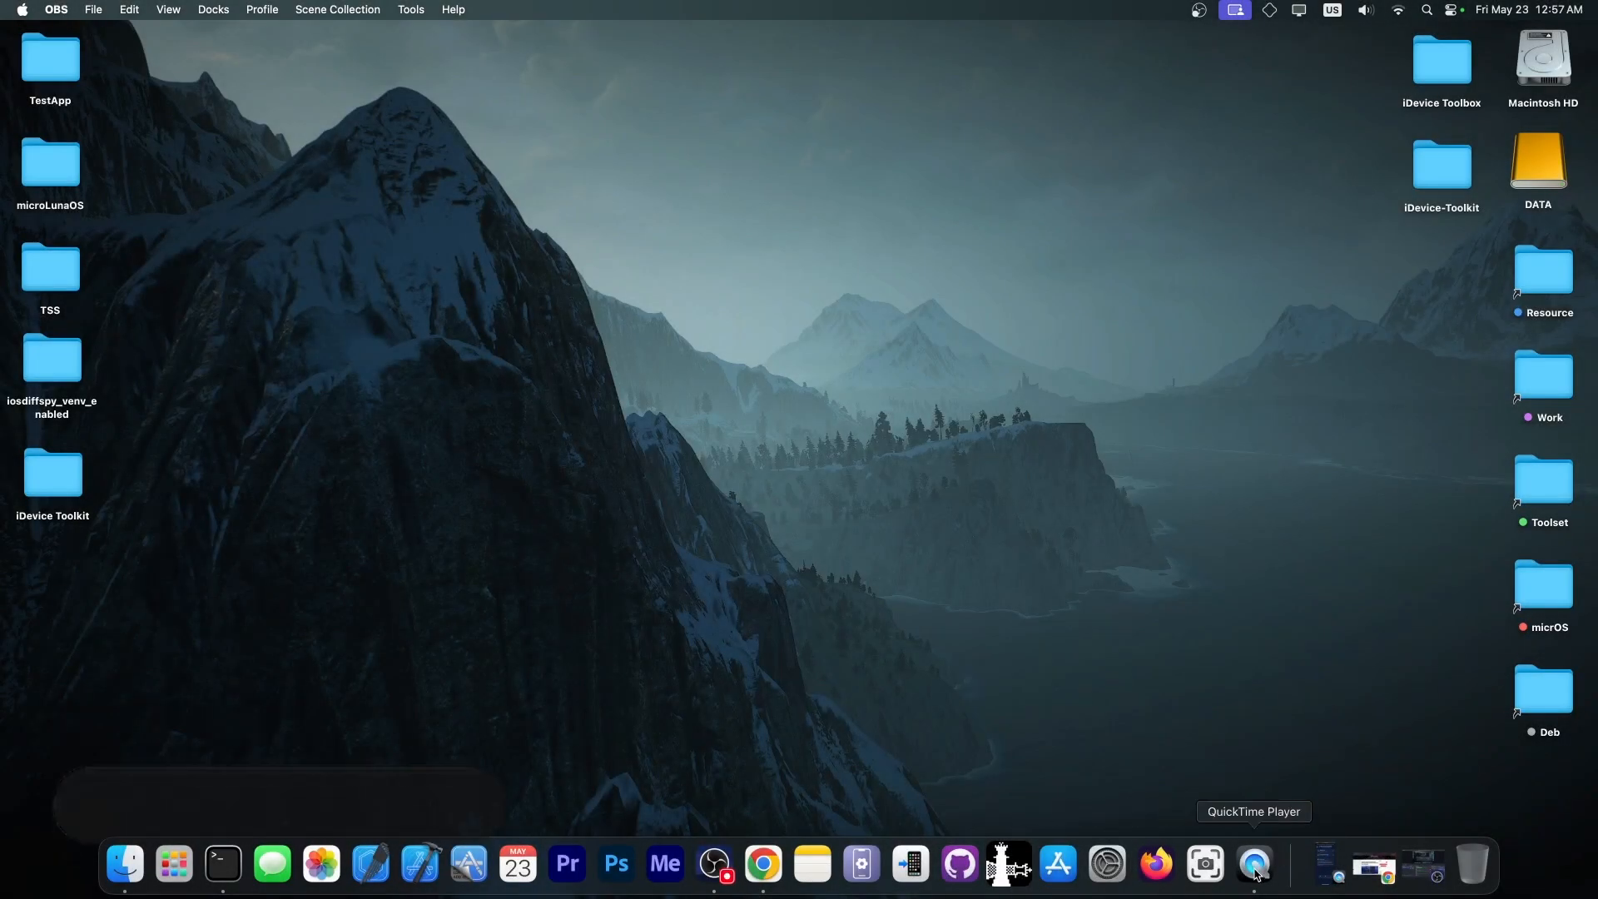
Bring up the mirrored iPhone screen showing iDevice Toolkit's Tweak Injector.
click(1254, 866)
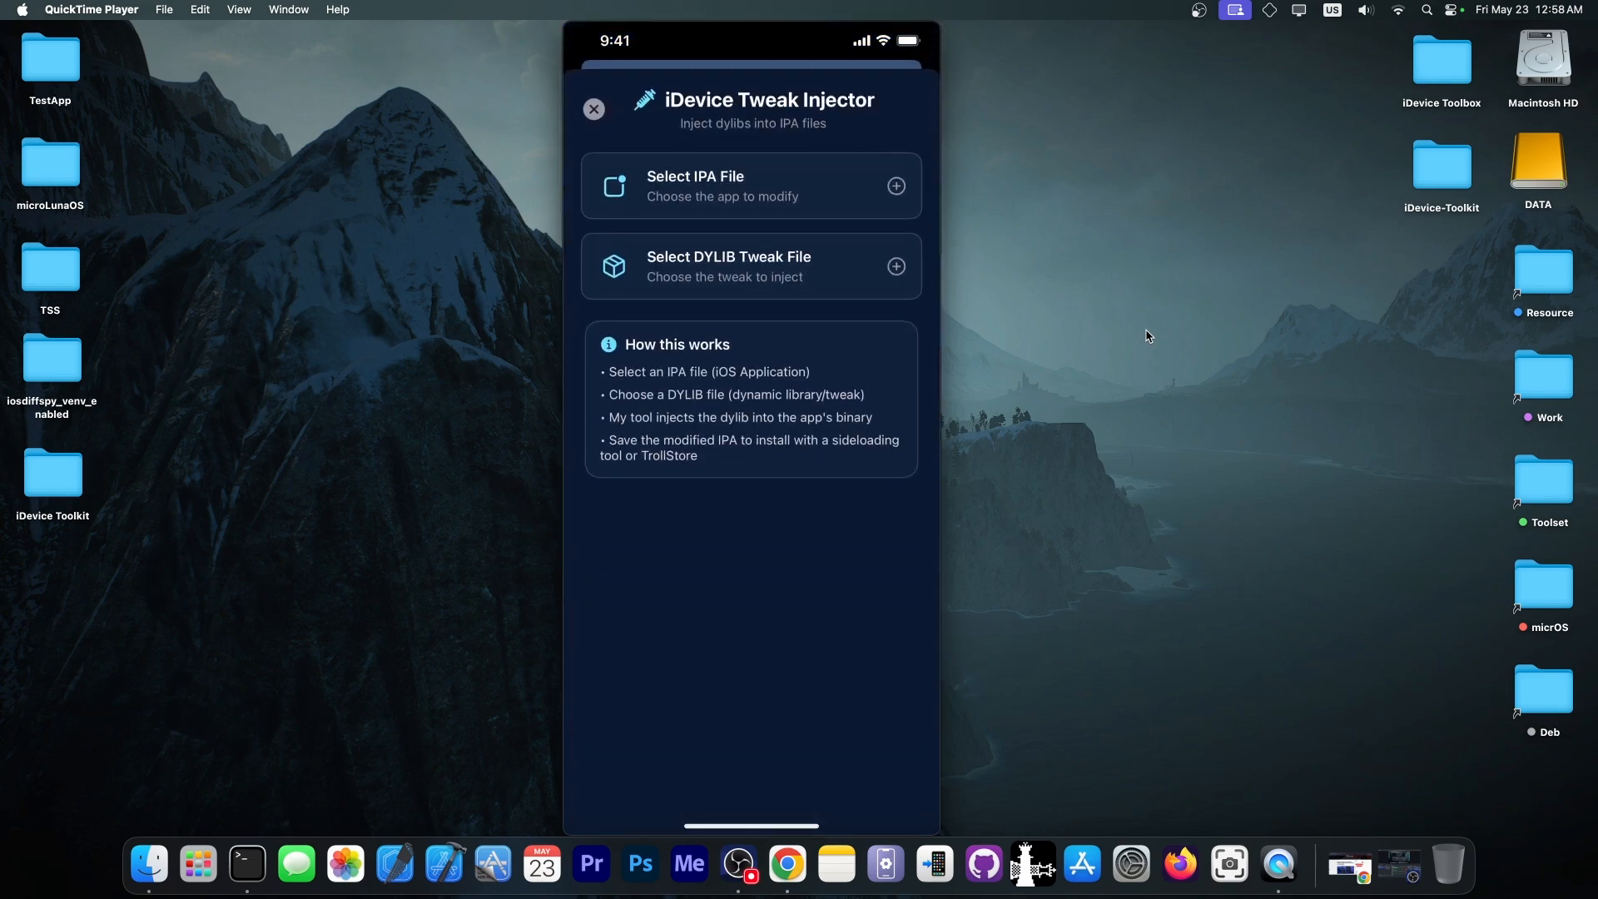
mouse_move(1277, 864)
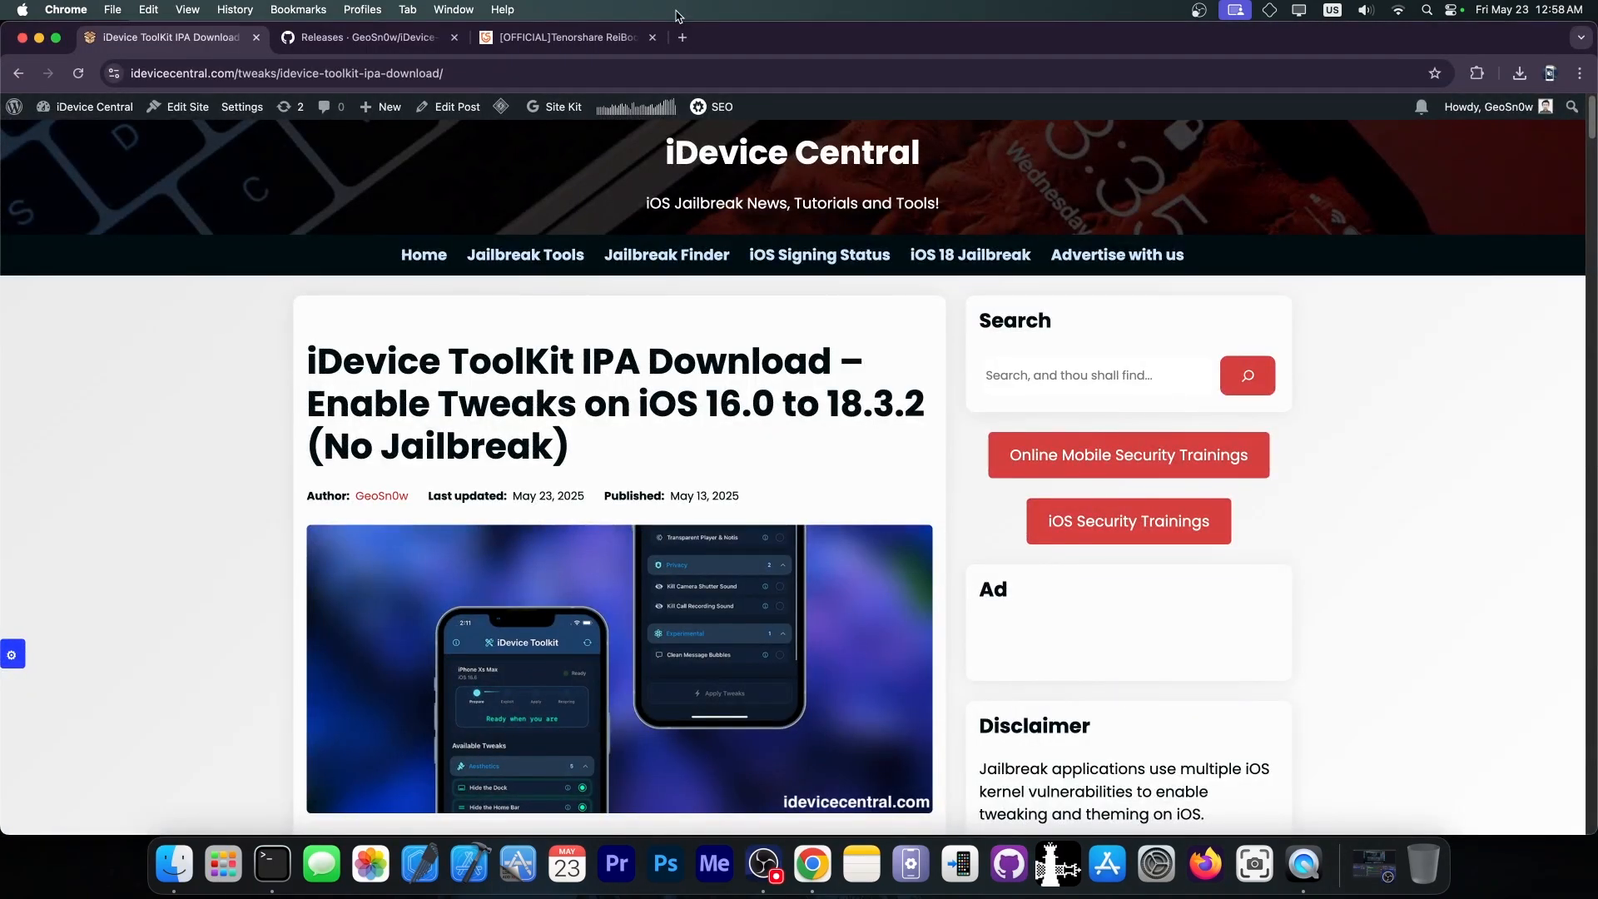
Scroll the iDevice Central download article, then view the iDevice-Toolkit GitHub repository tab.
scroll(down, 3)
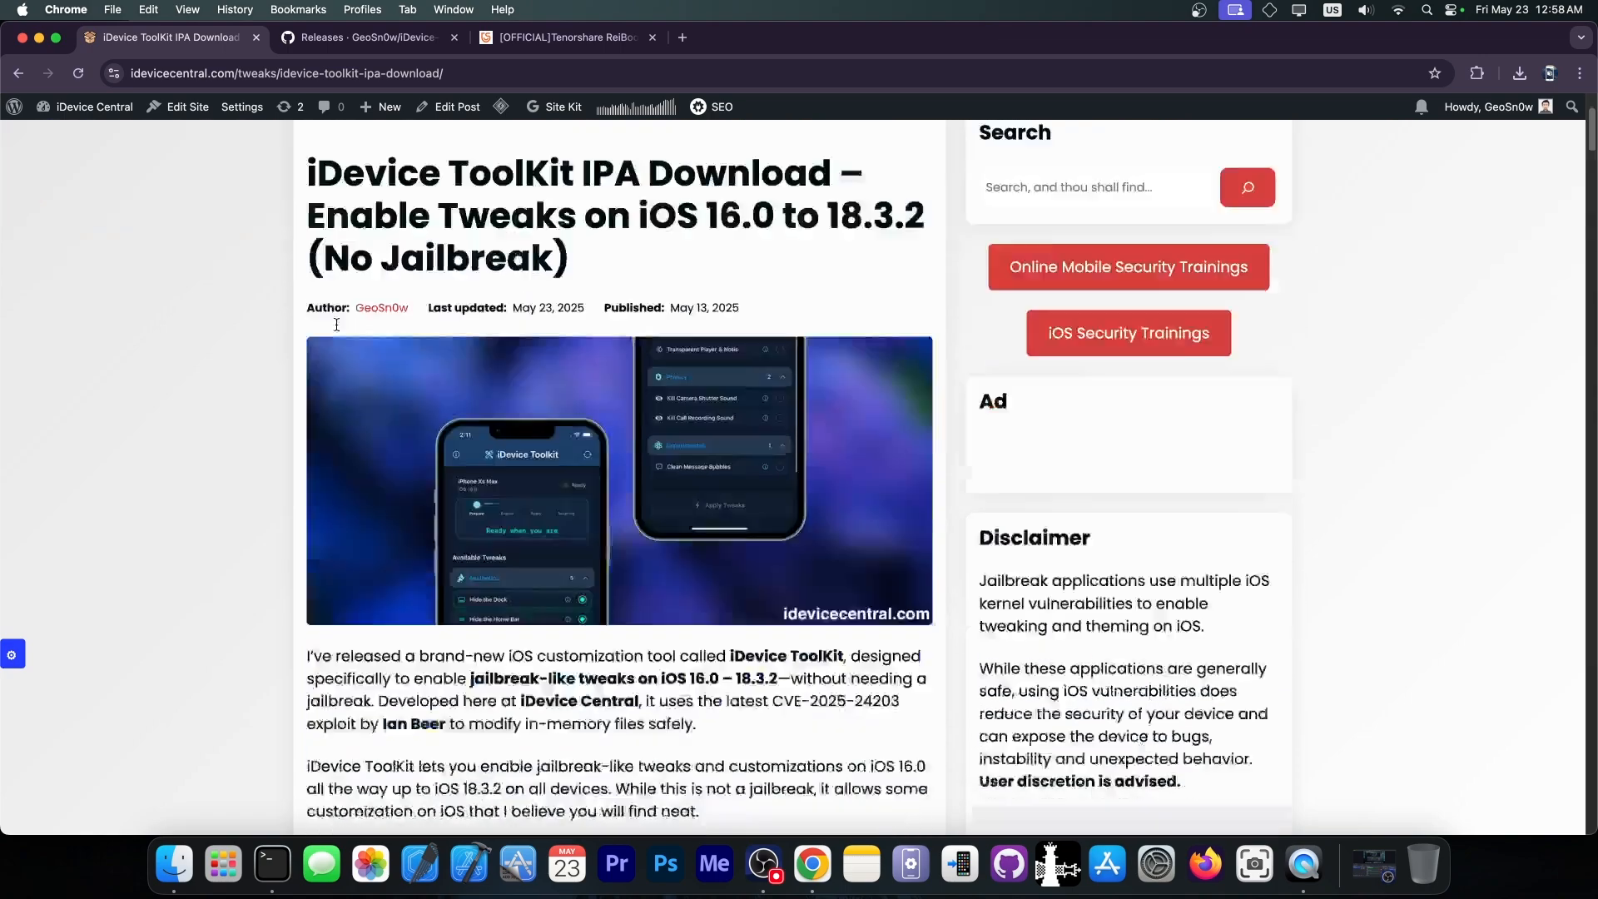
scroll(down, 3)
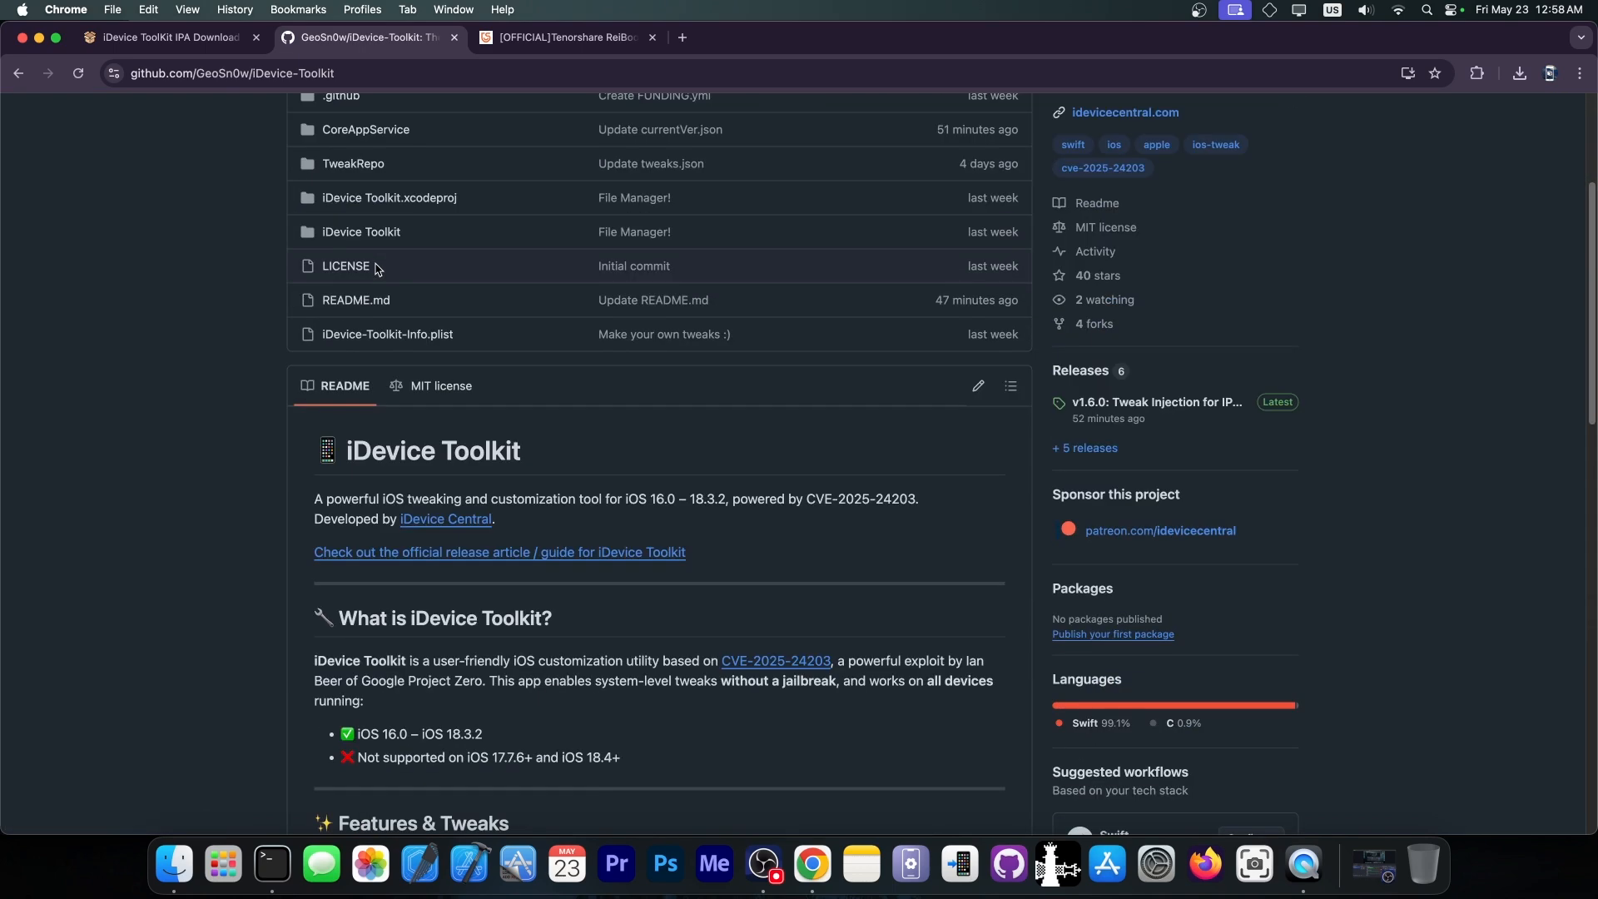
scroll(down, 3)
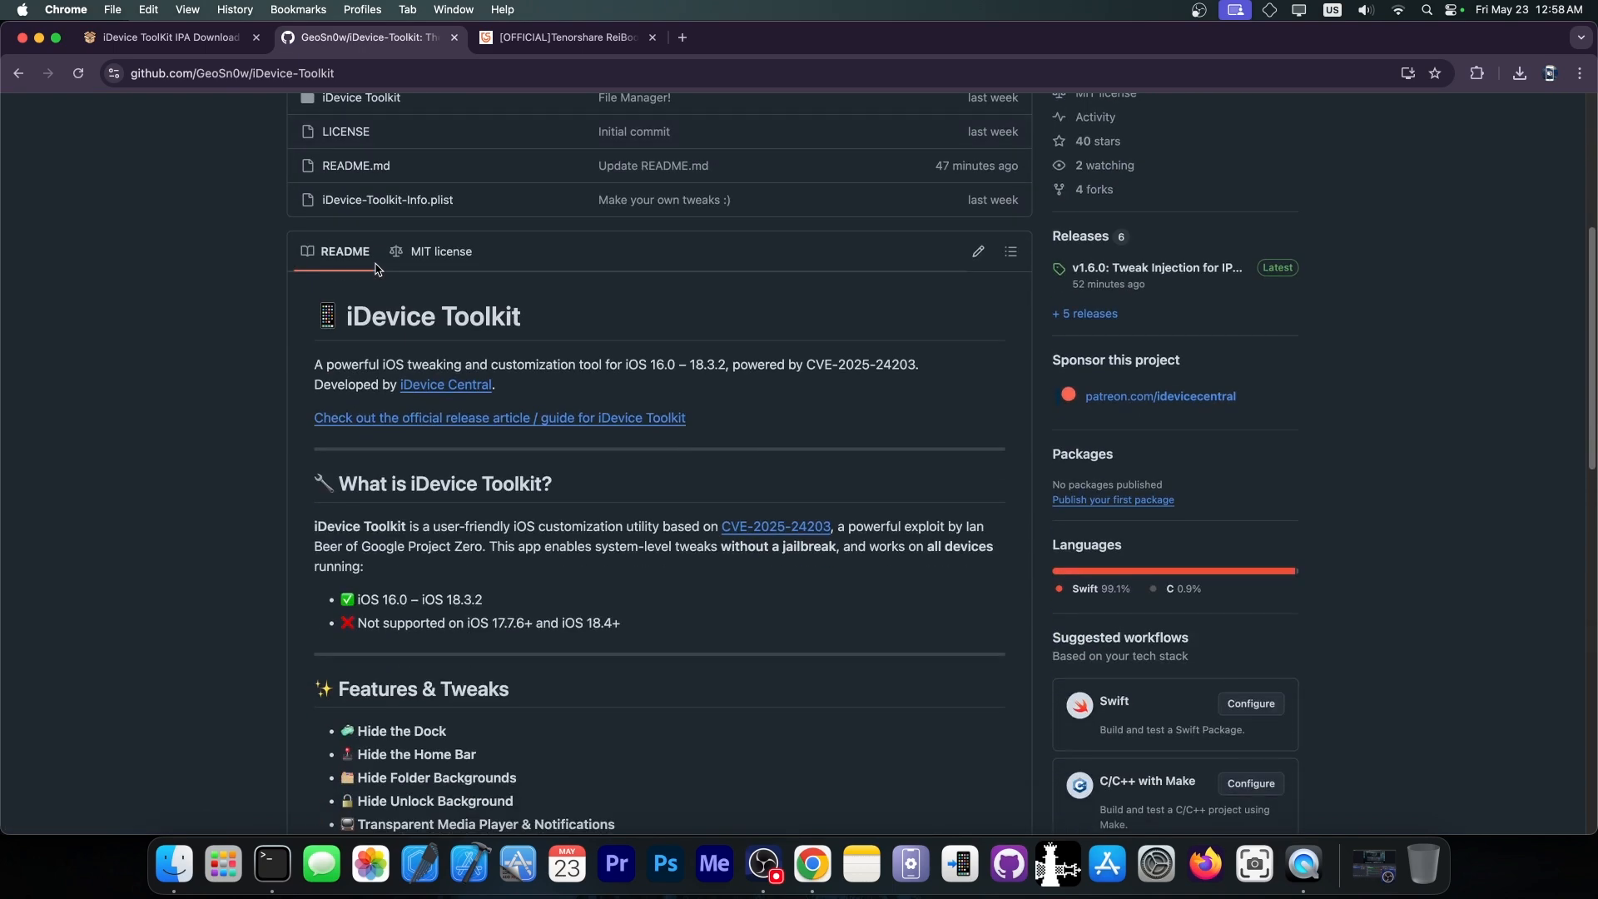
click(168, 36)
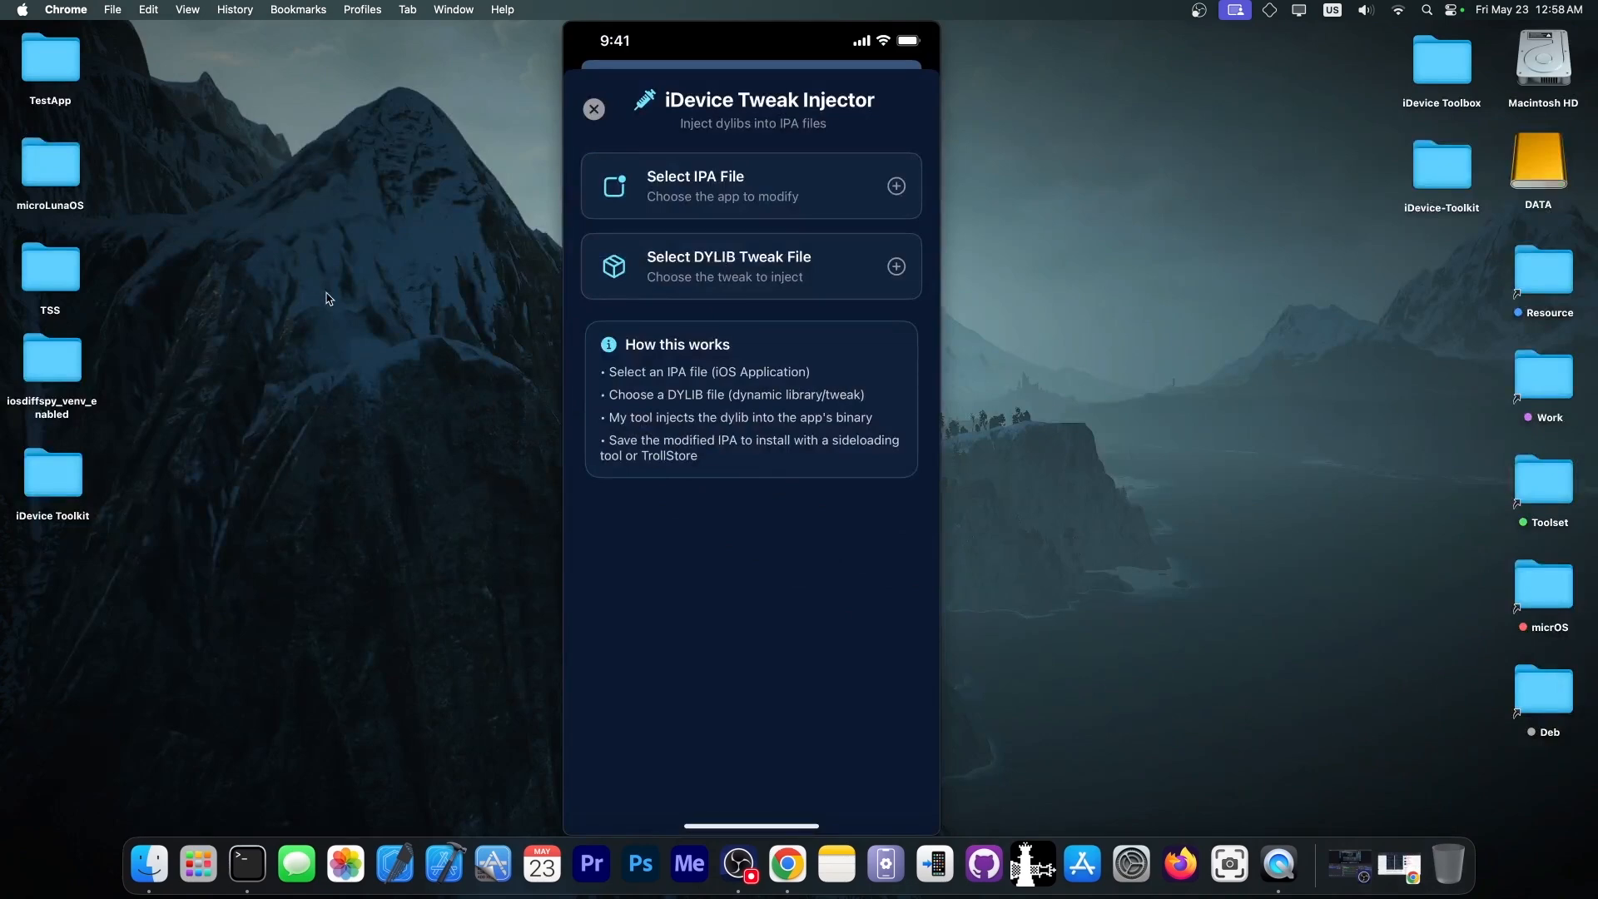
Open the Select IPA File picker on the Downloads folder.
click(594, 109)
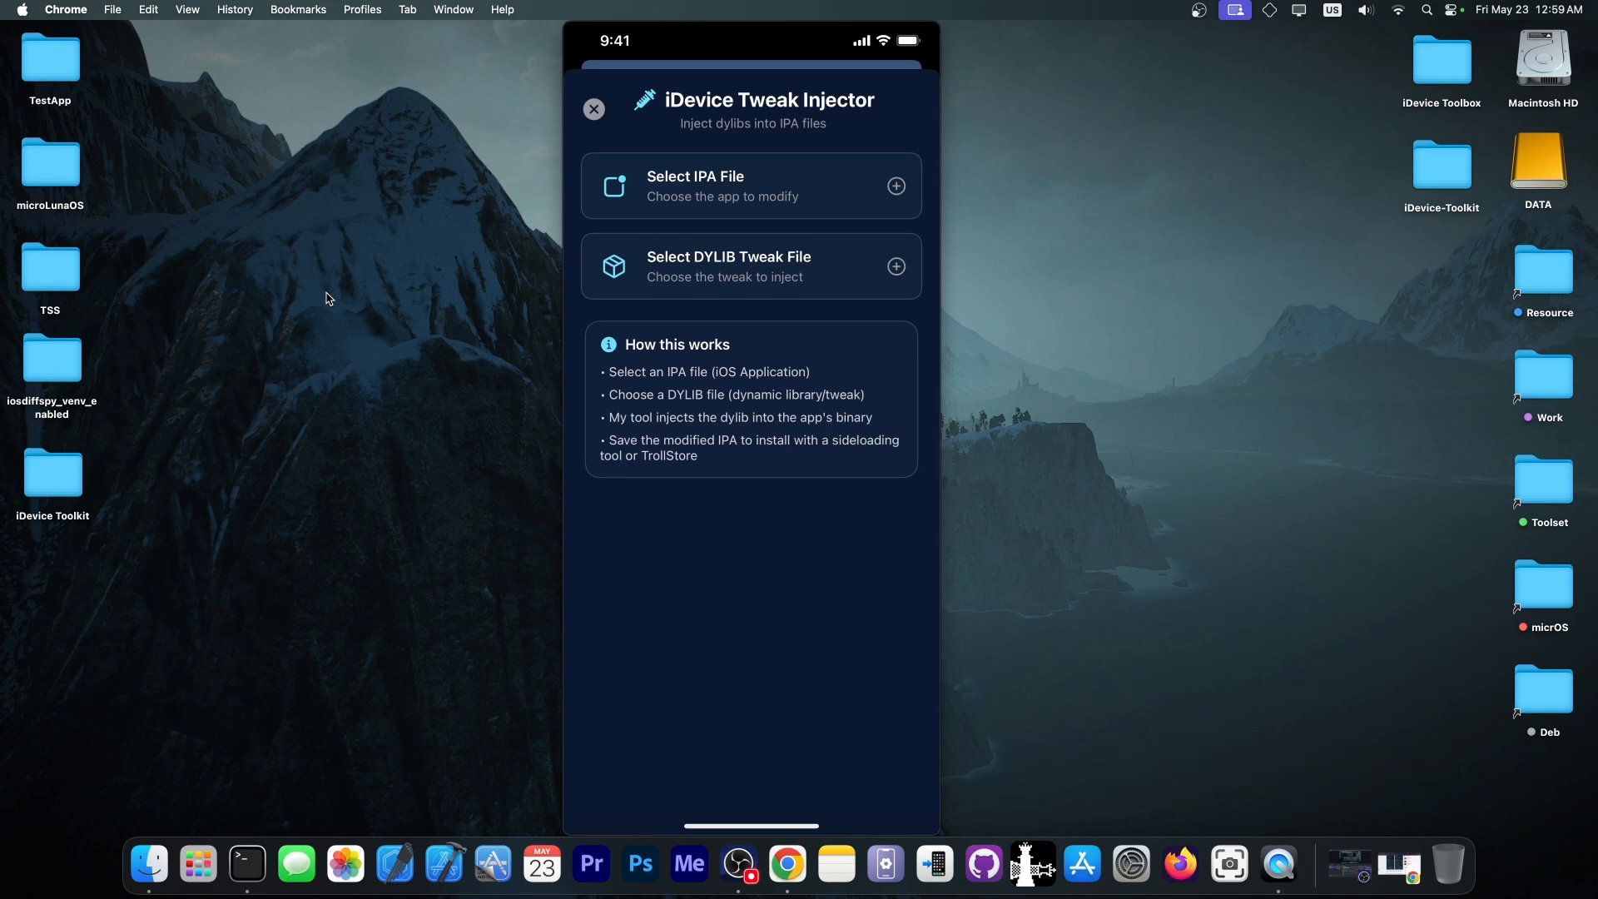
click(749, 185)
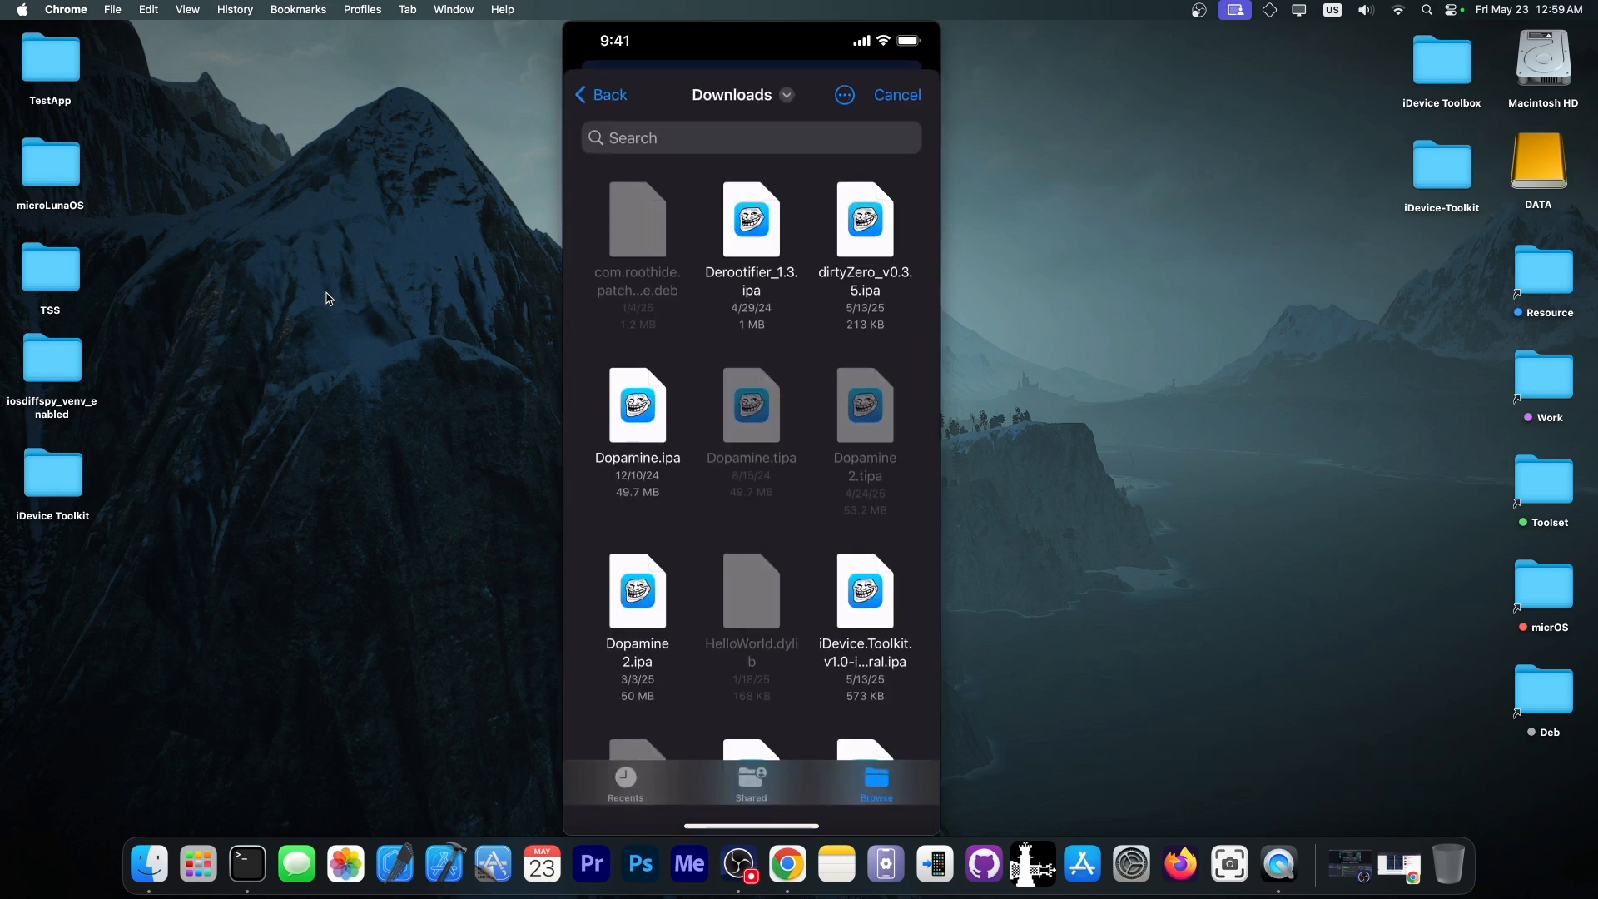
Choose unc0ver_Release_8.0.2.ipa as the app and LuckySpeeder.dylib as the tweak.
click(601, 95)
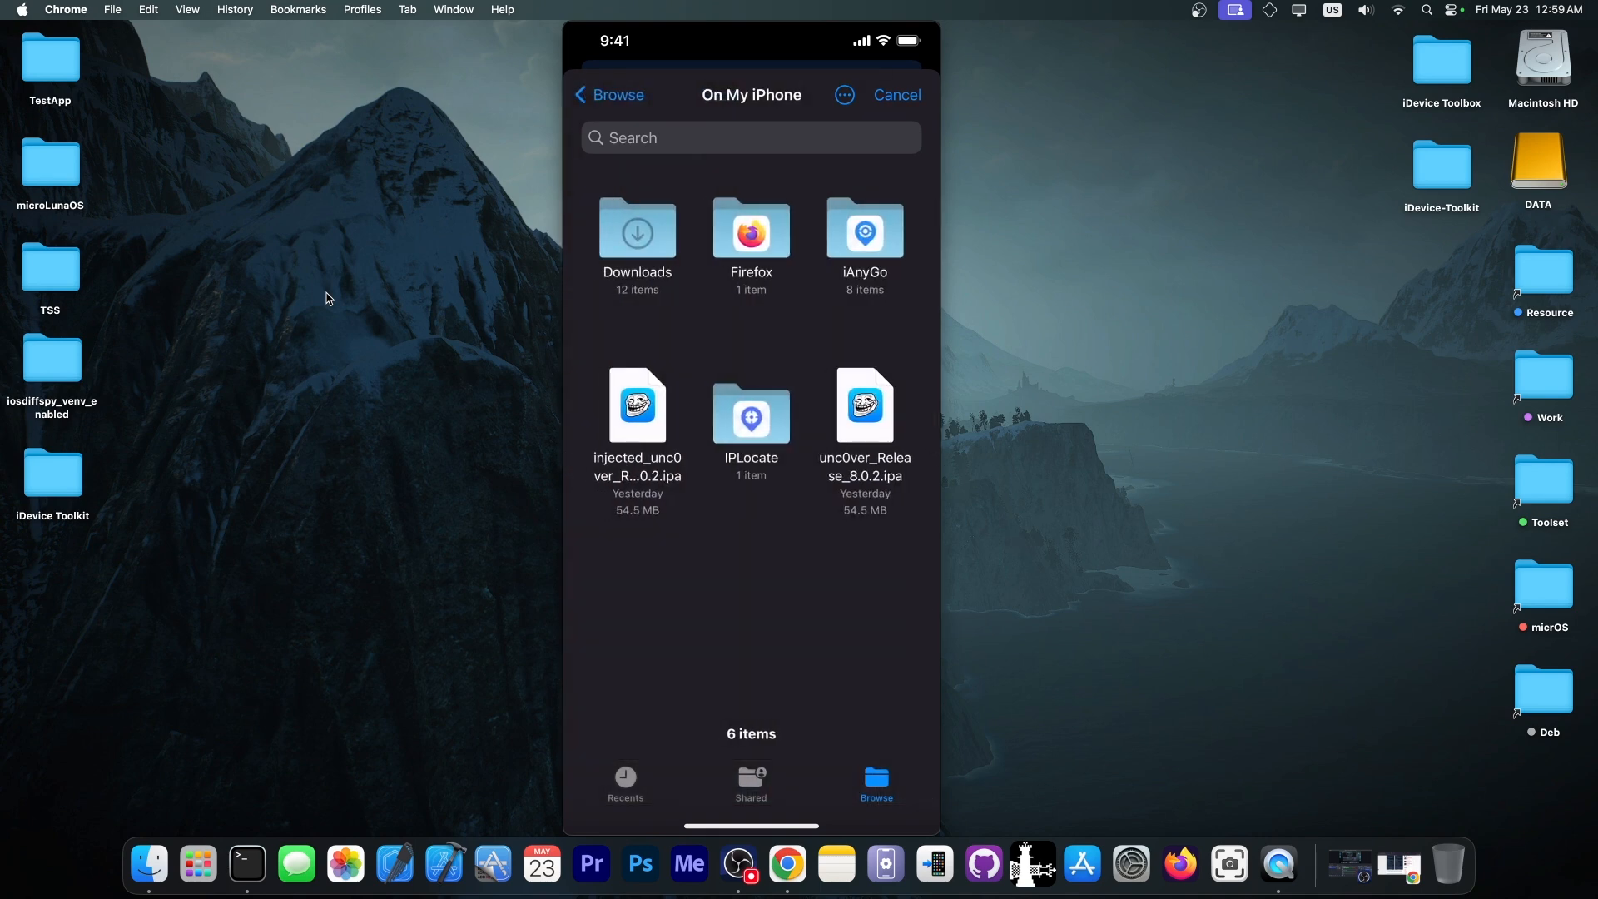
click(864, 408)
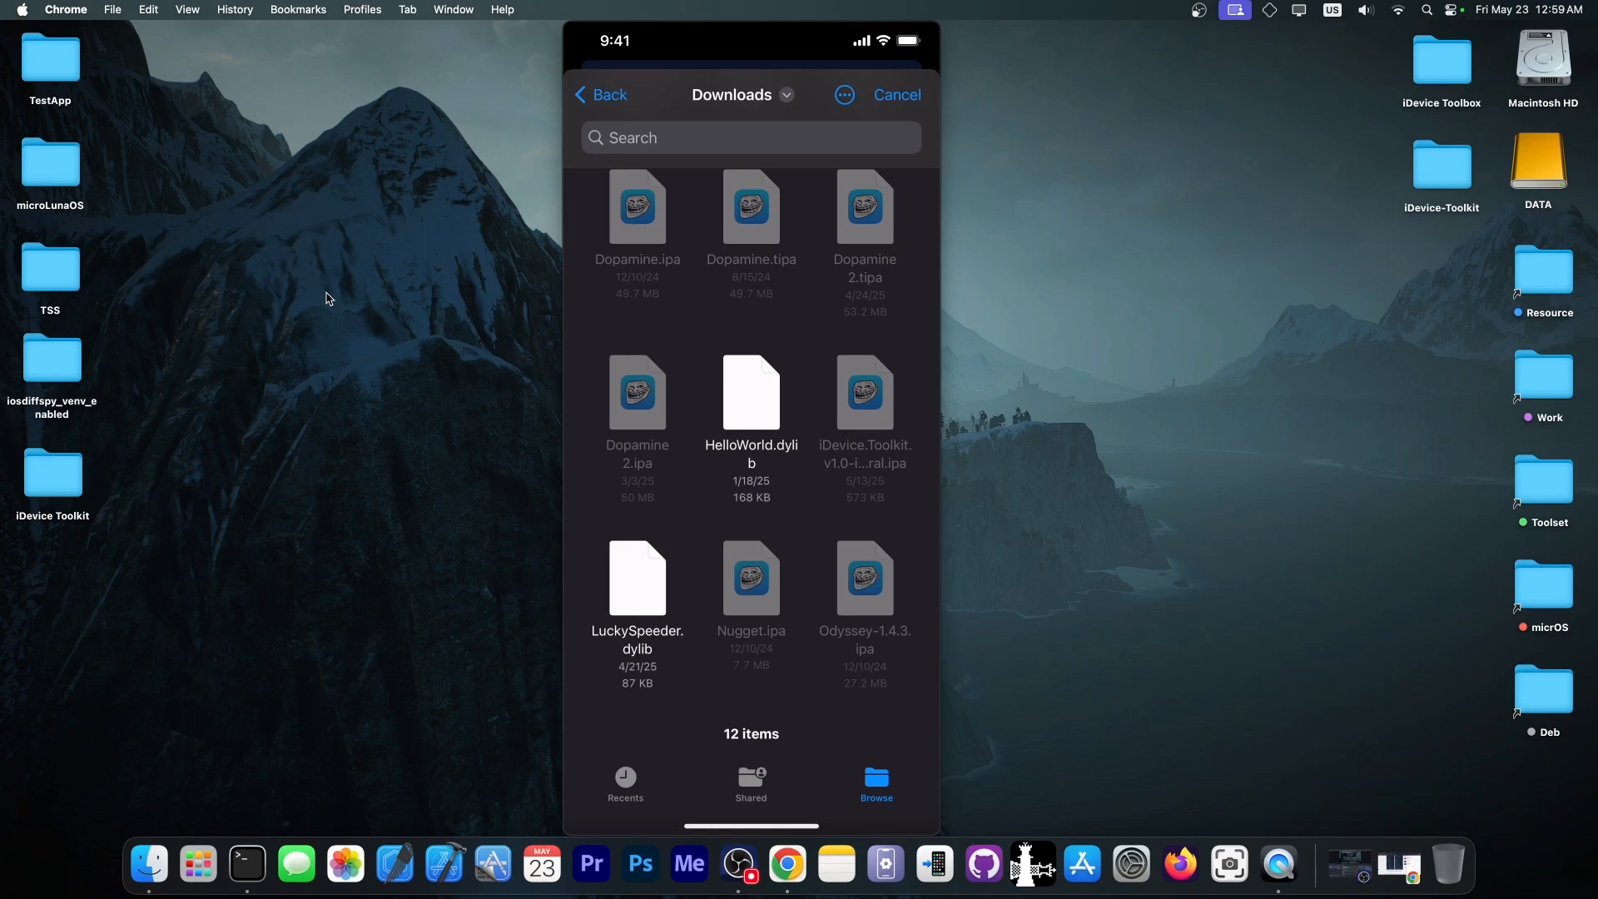
click(636, 578)
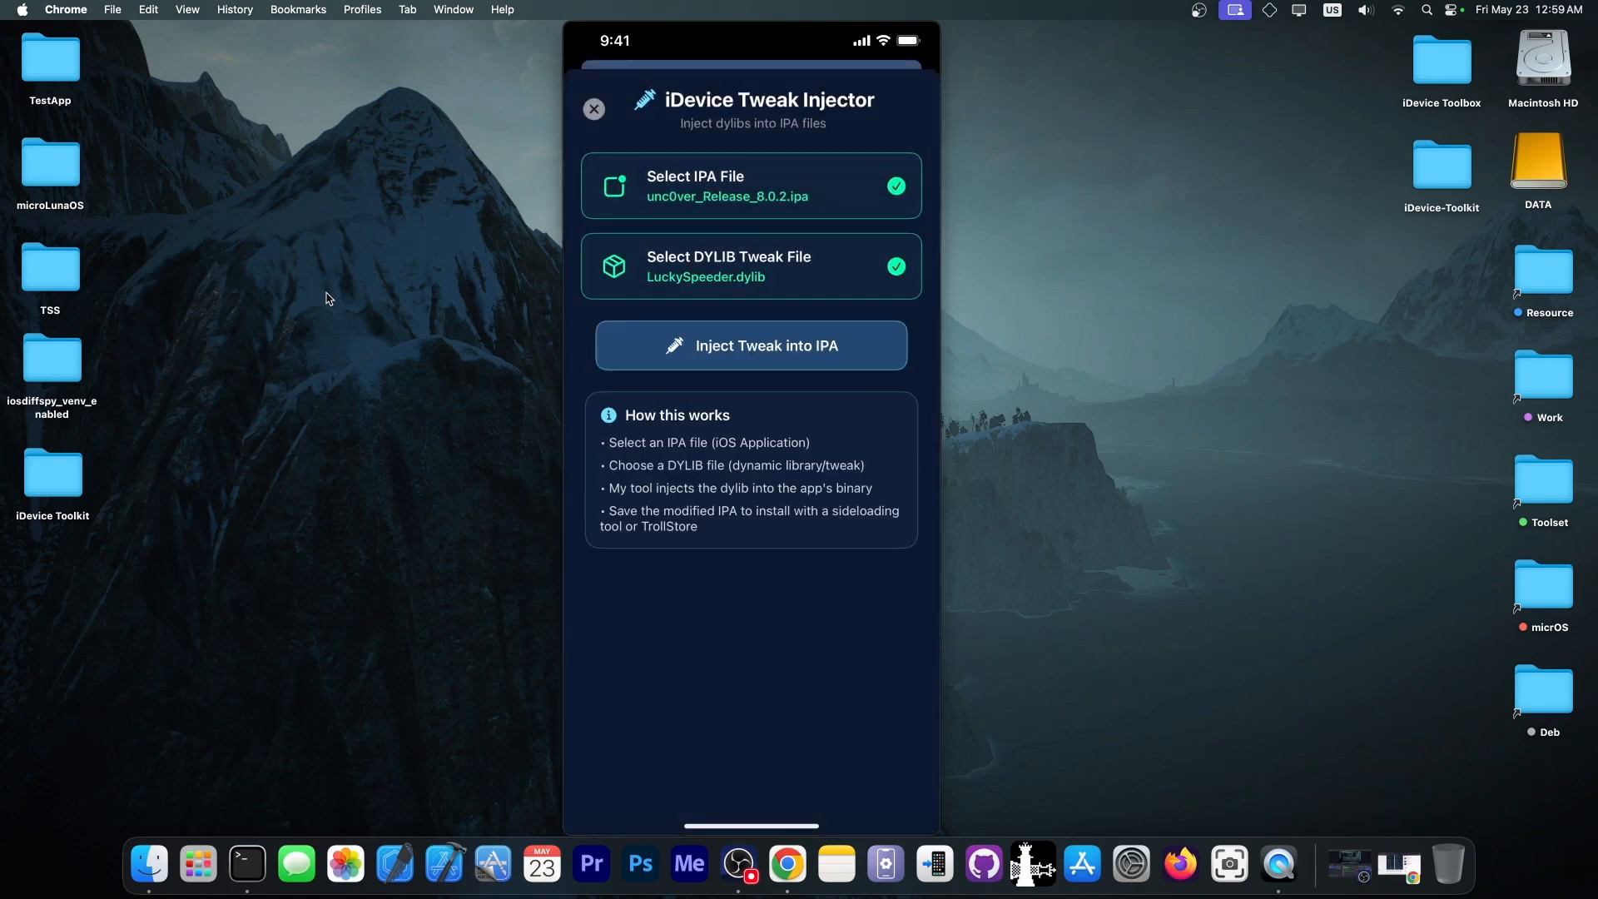
Inject the tweak and accept the Legal Disclaimer to get the 54.5 MB injected IPA.
click(750, 346)
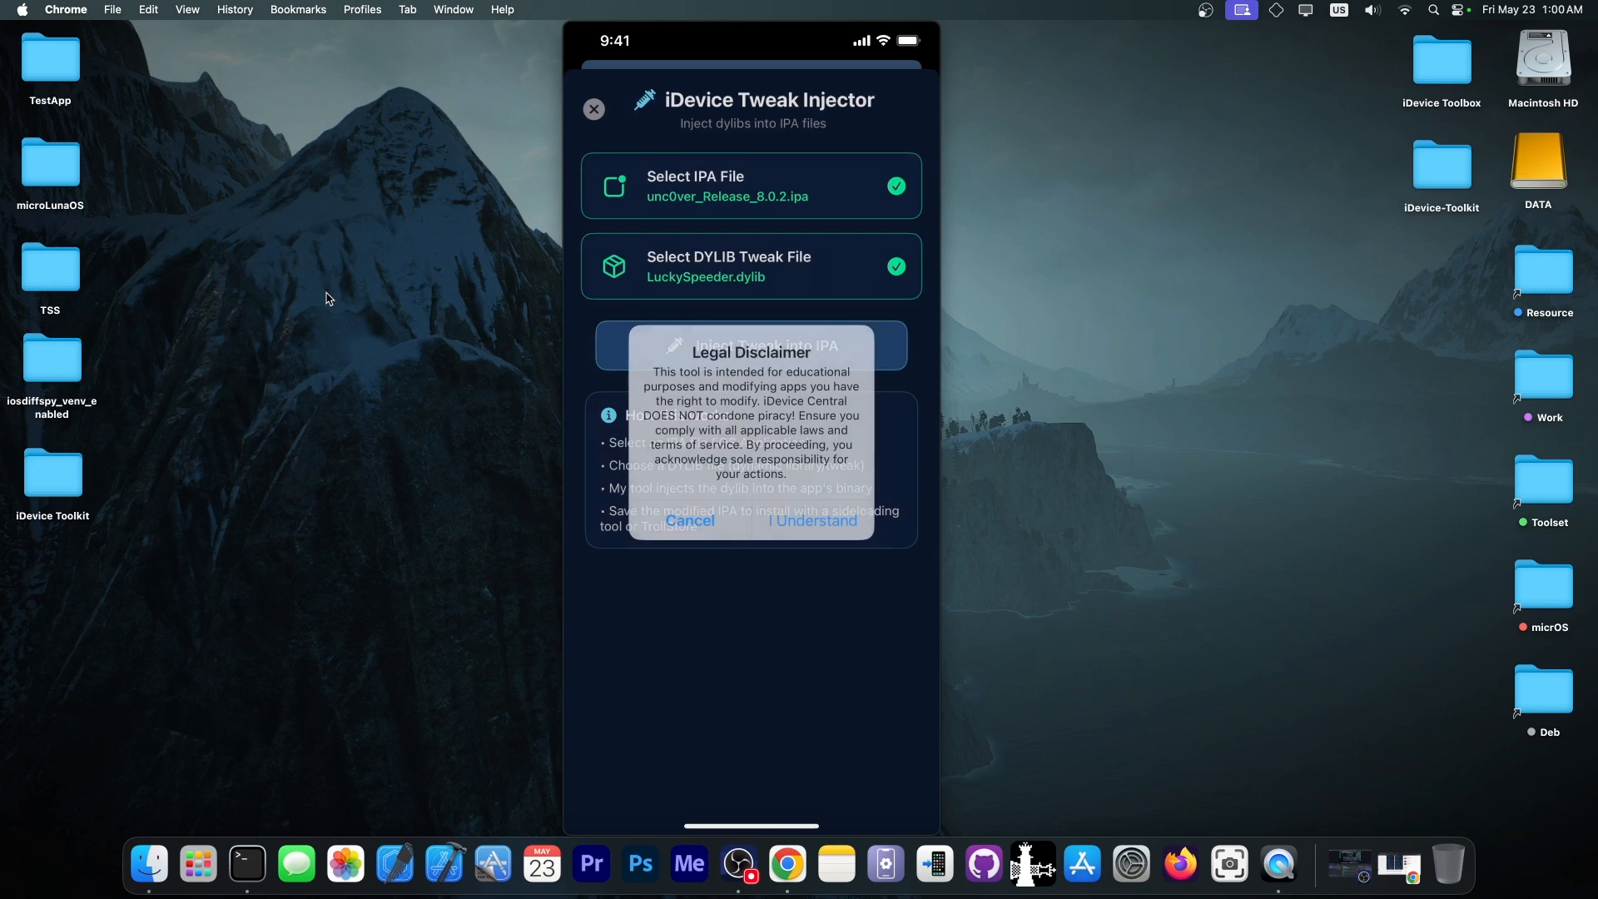
click(813, 521)
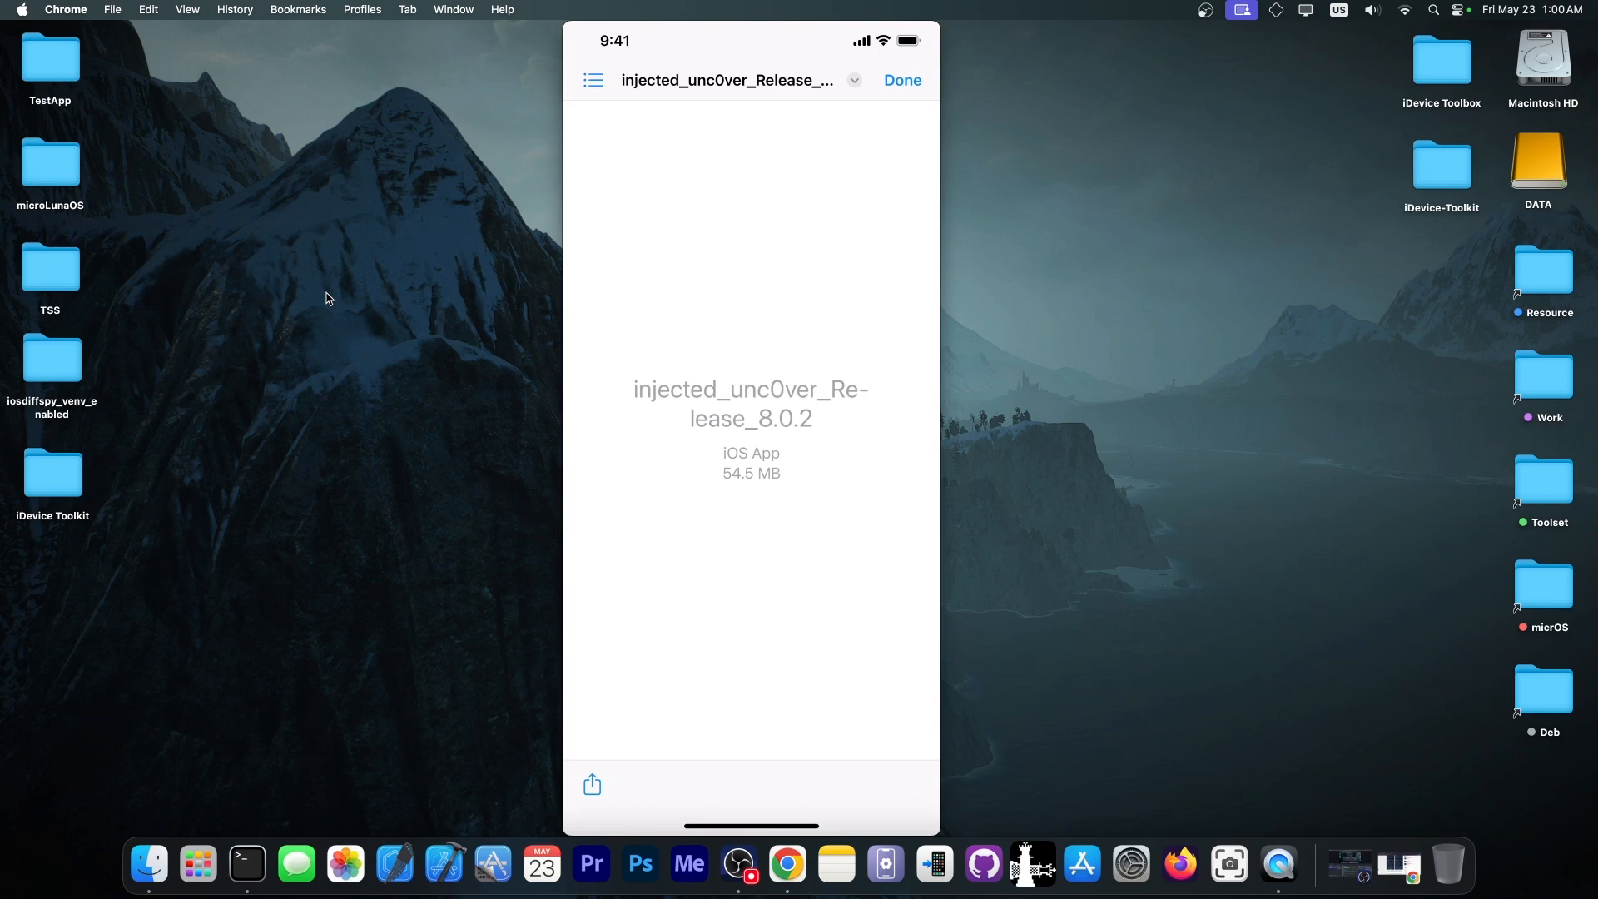
Send the injected IPA to TrollStore and confirm installing unc0ver 8.0.2.
click(592, 785)
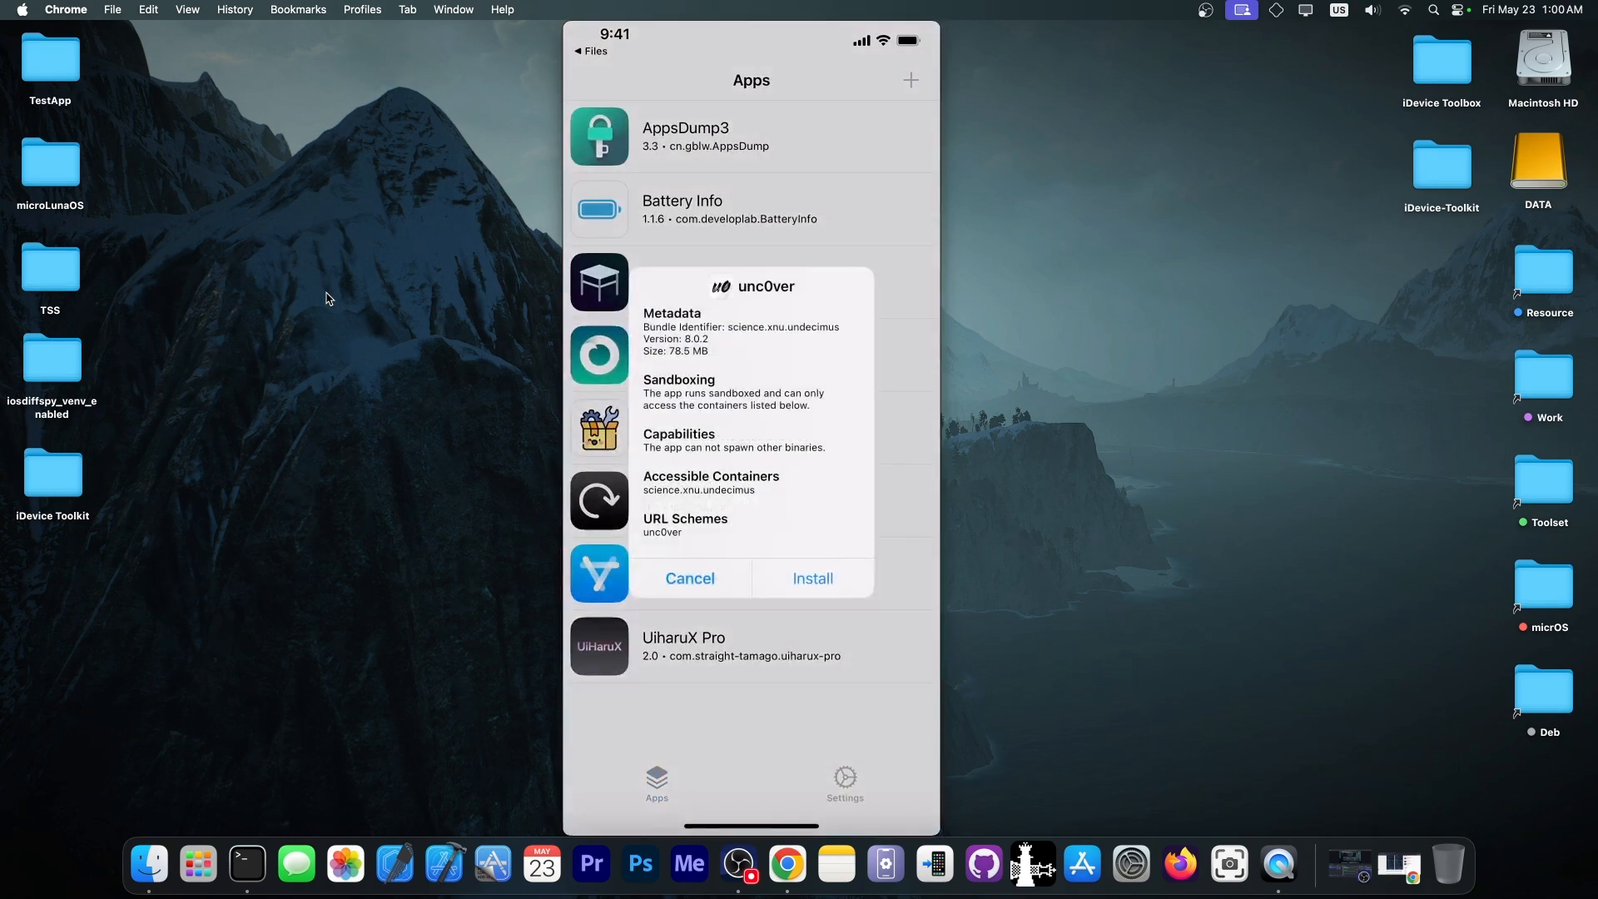
click(813, 577)
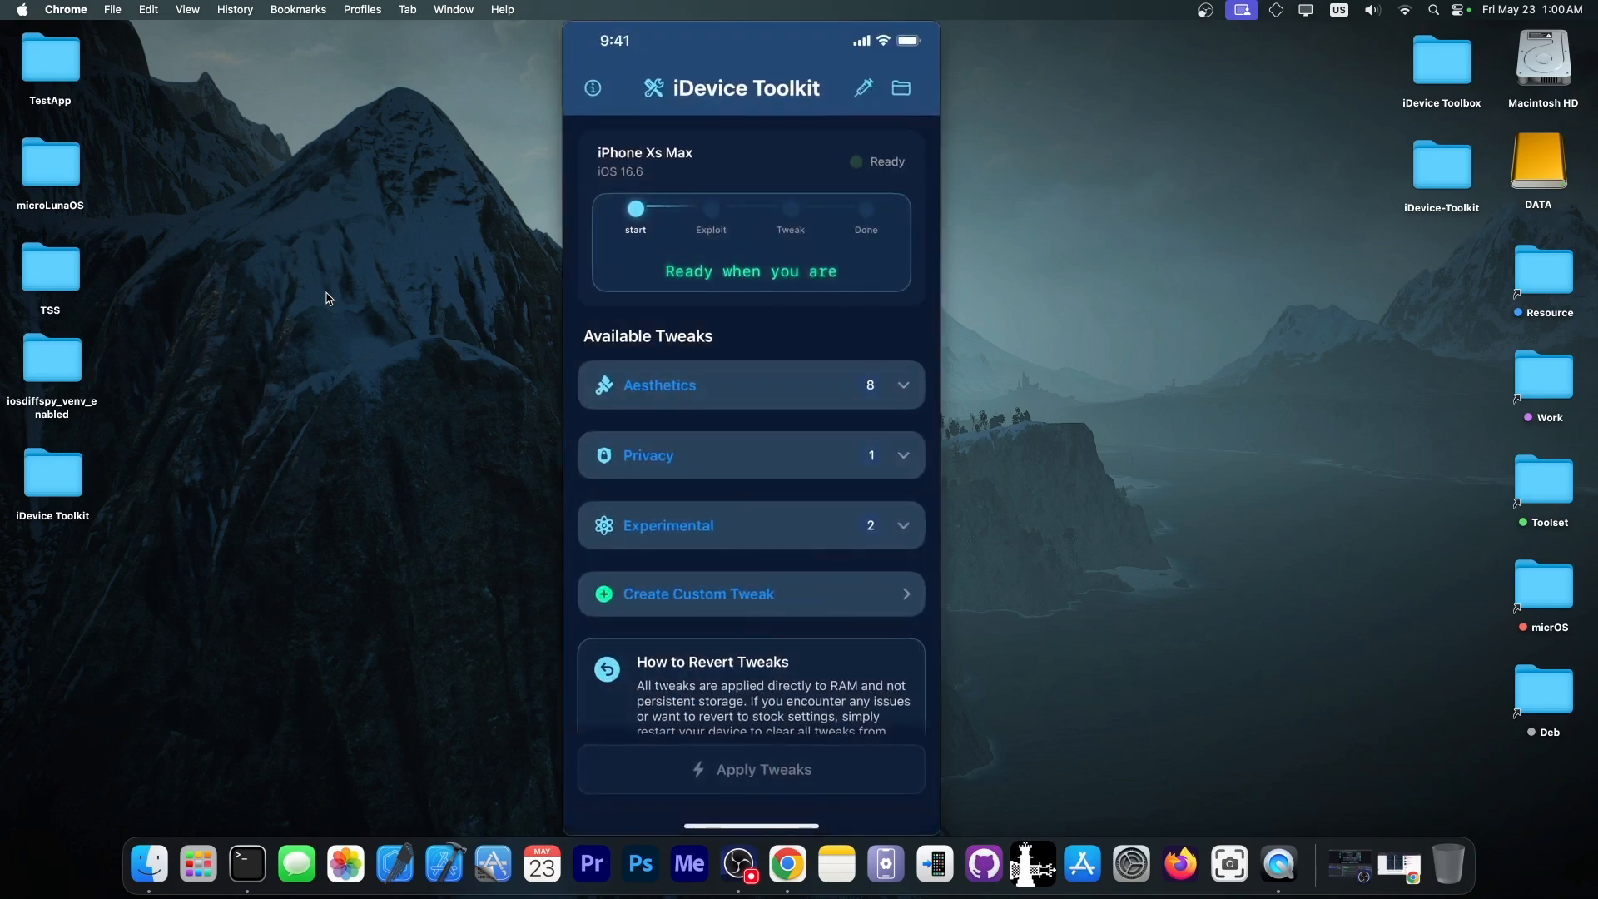
Close the QuickTime mirror to reveal Chrome's iDevice ToolKit download article.
click(862, 87)
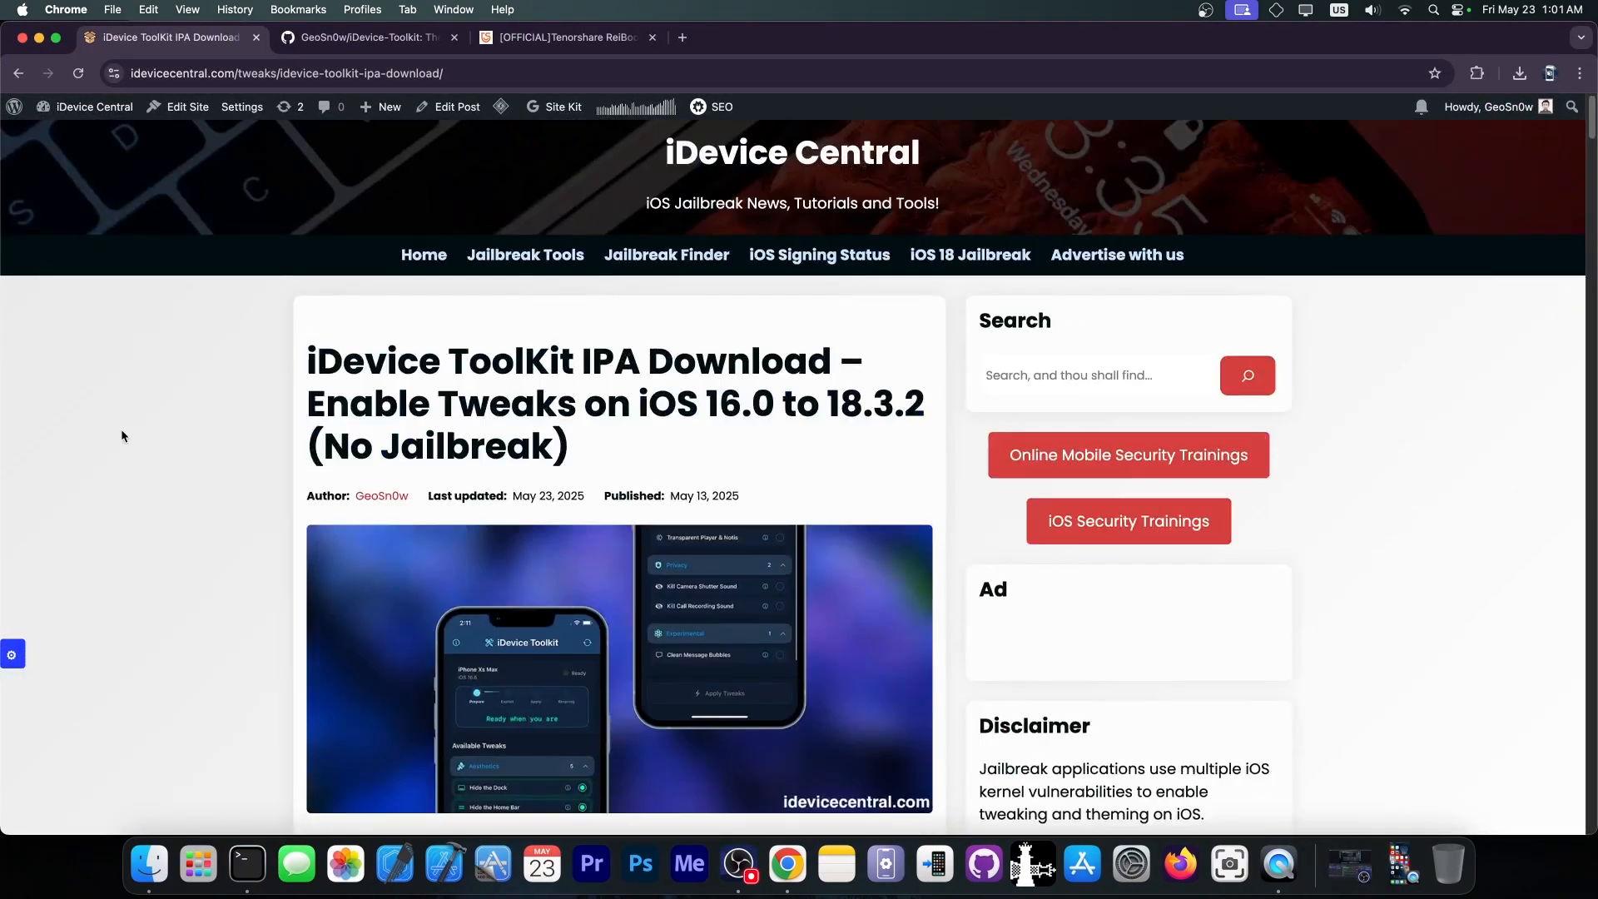
Browse the iDevice-Toolkit v1.6.0 release and Tenorshare ReiBoot pages, then minimize Chrome.
click(367, 38)
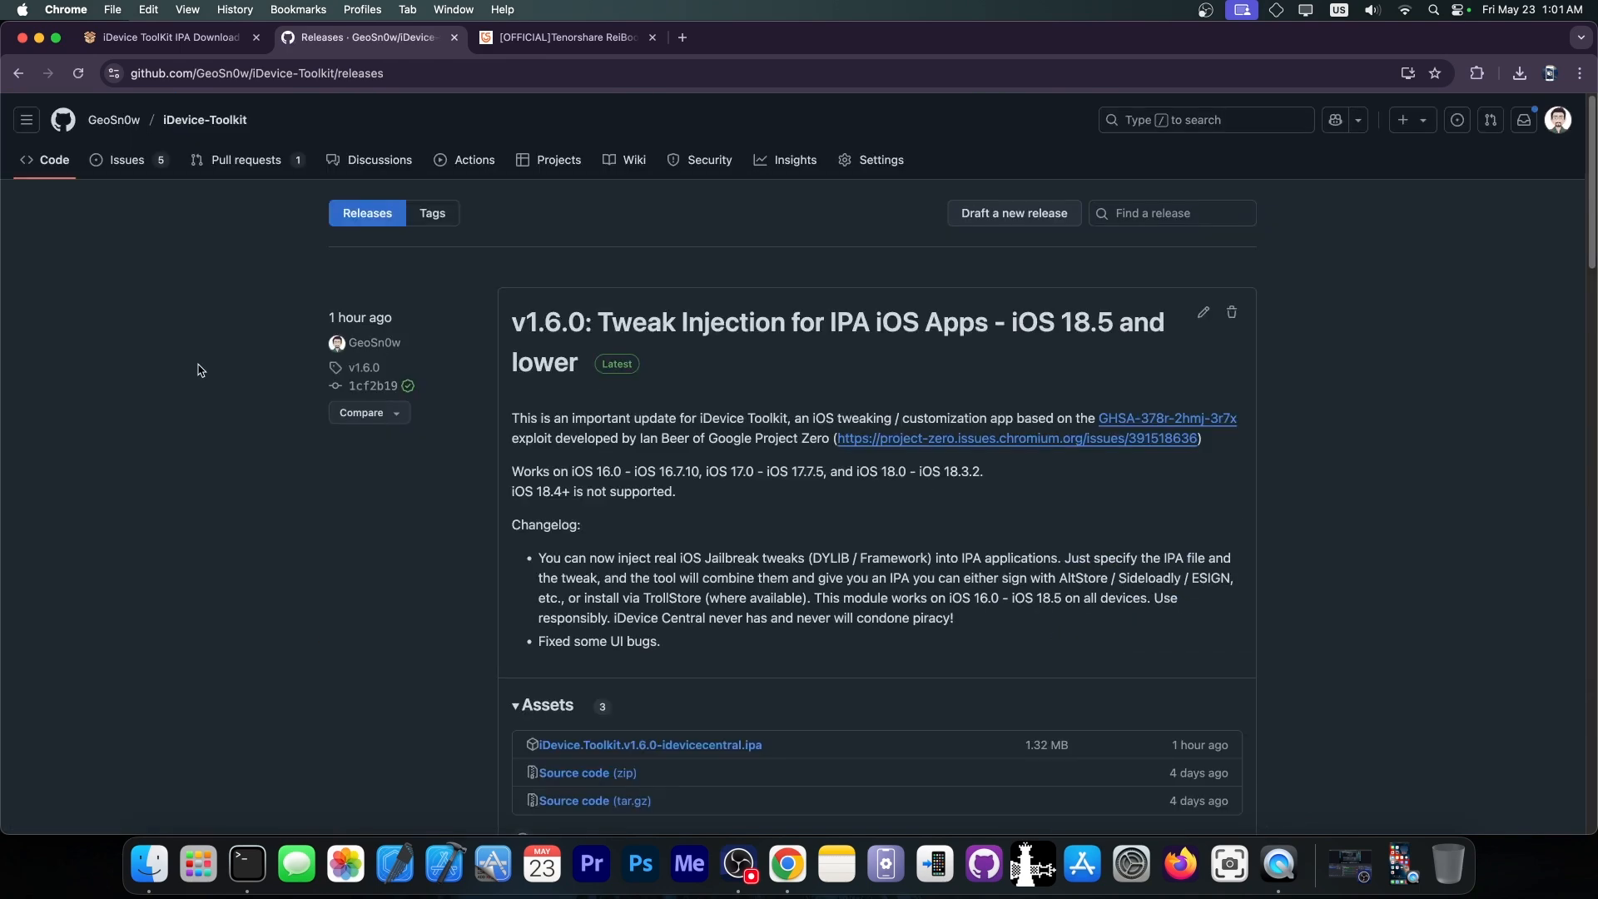
mouse_move(550, 110)
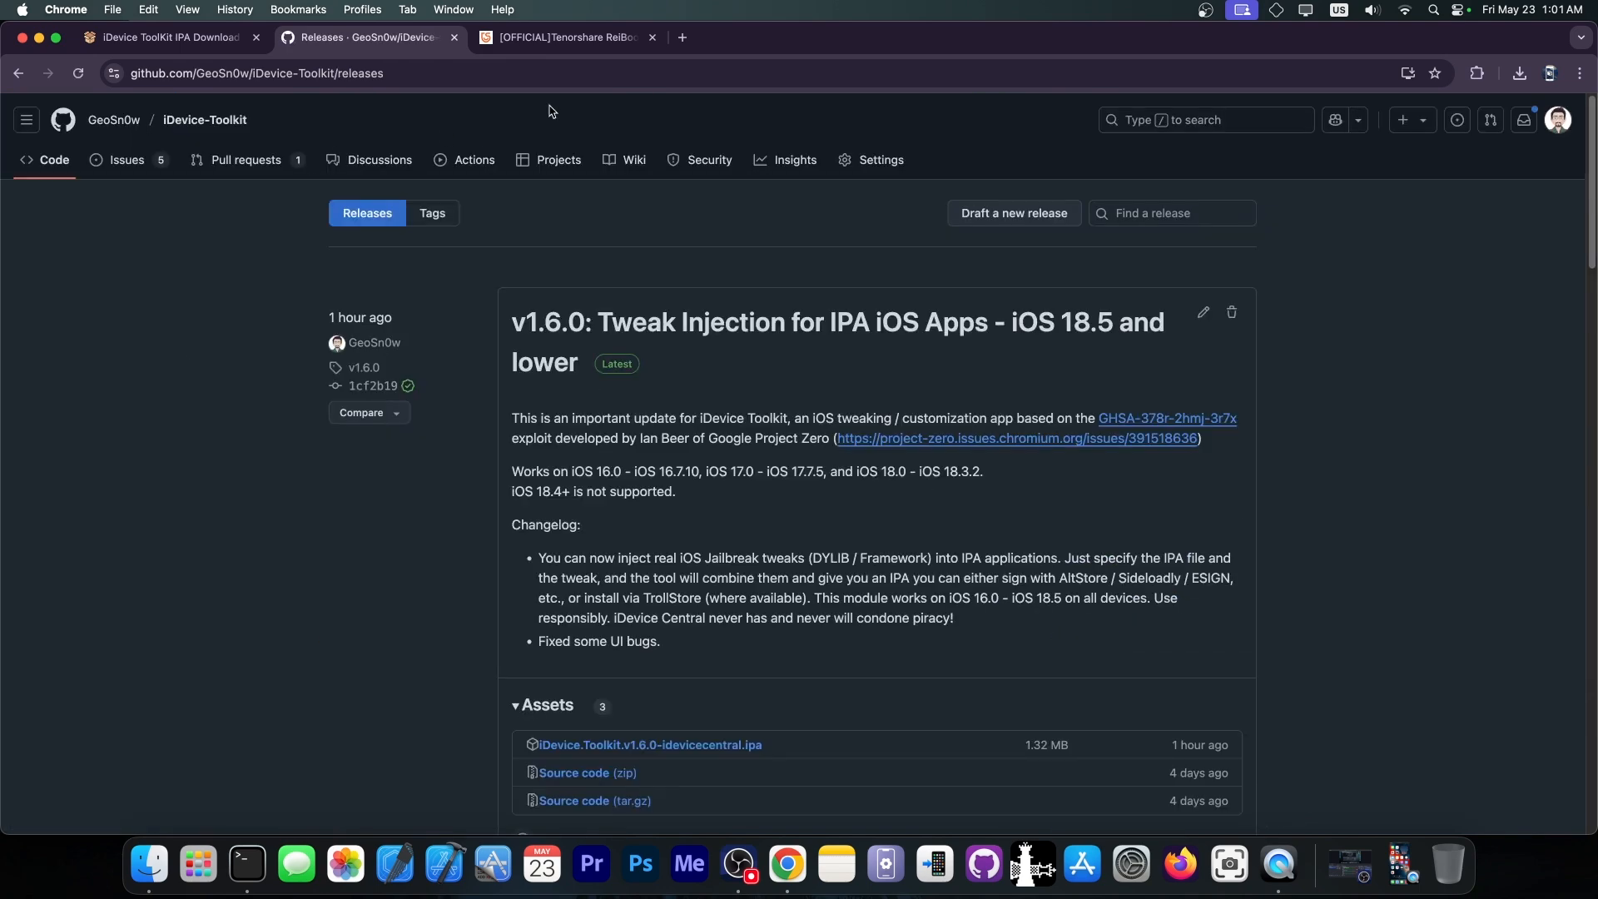
click(567, 37)
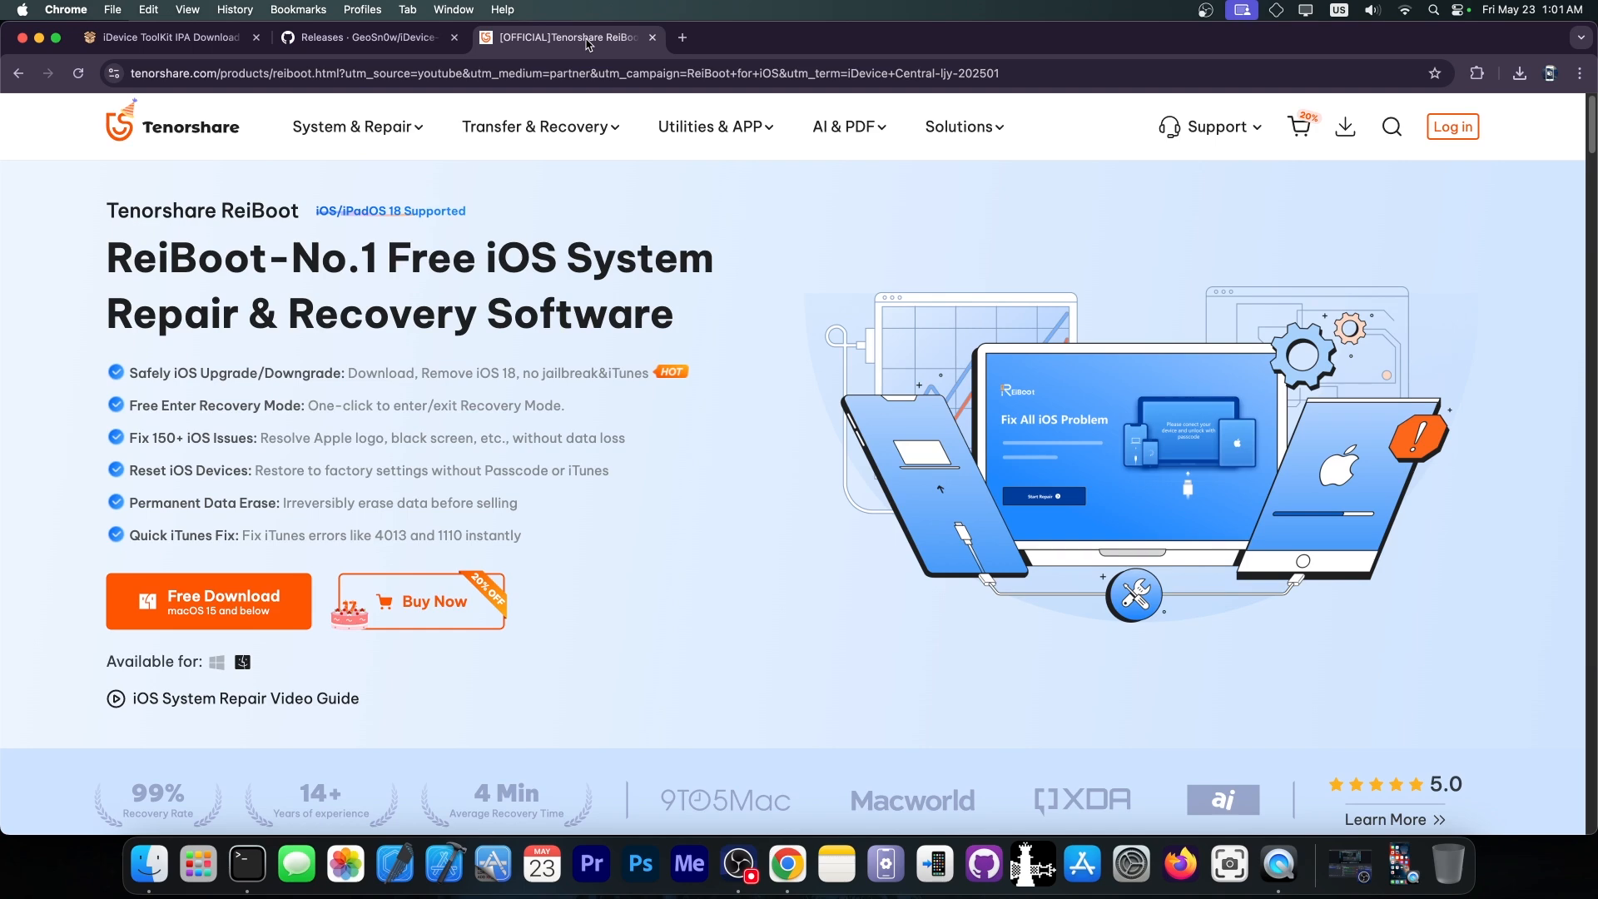
scroll(down, 3)
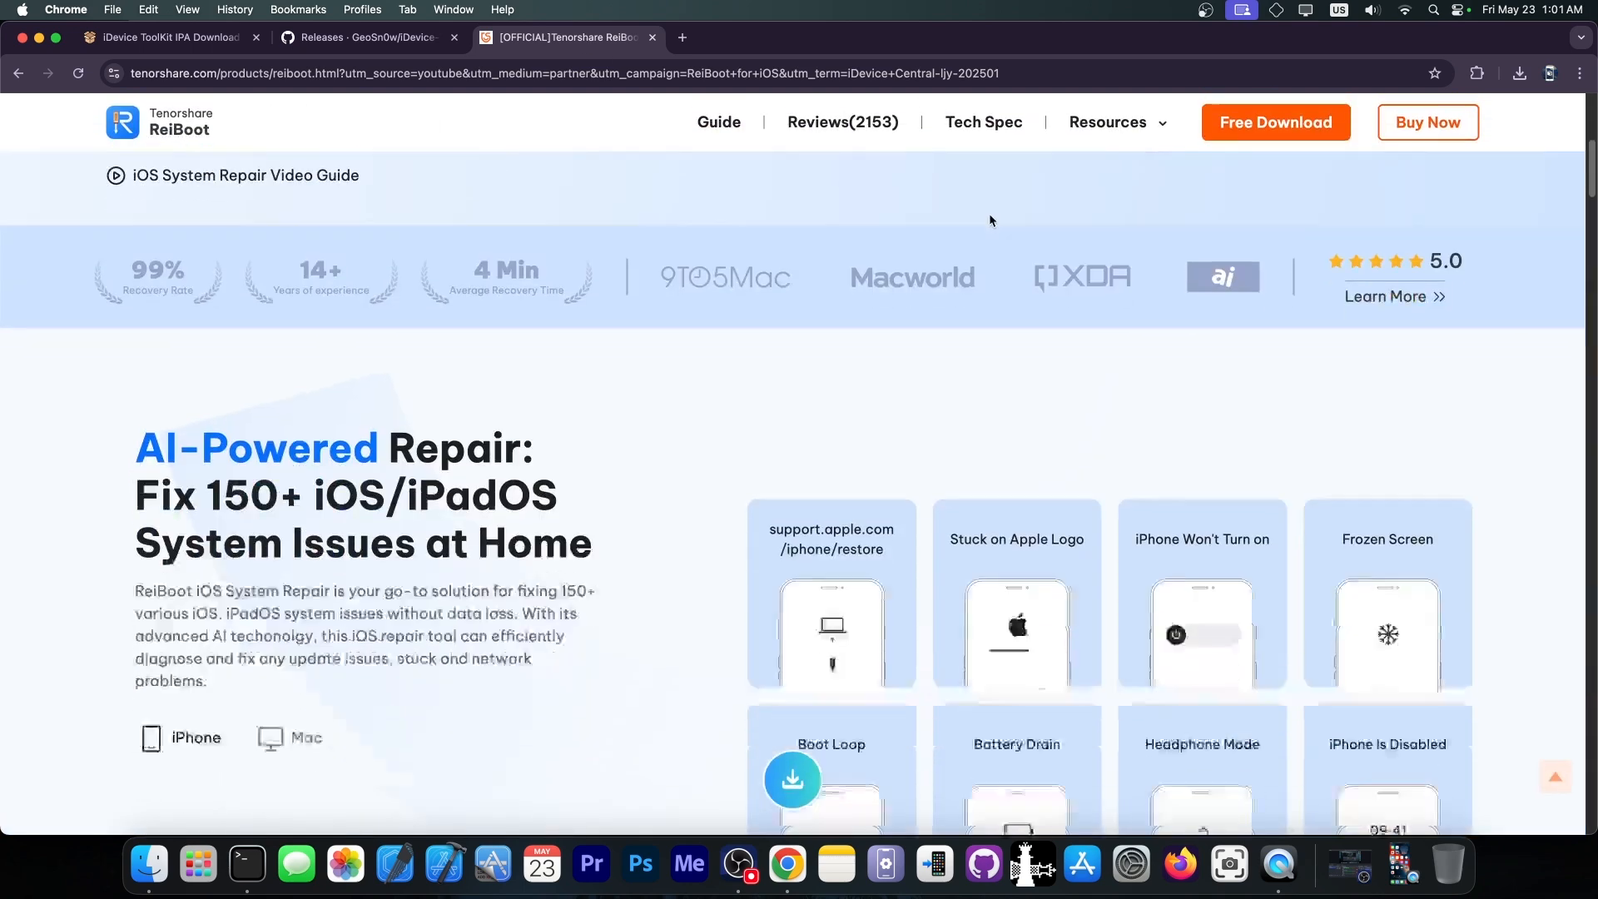
scroll(down, 3)
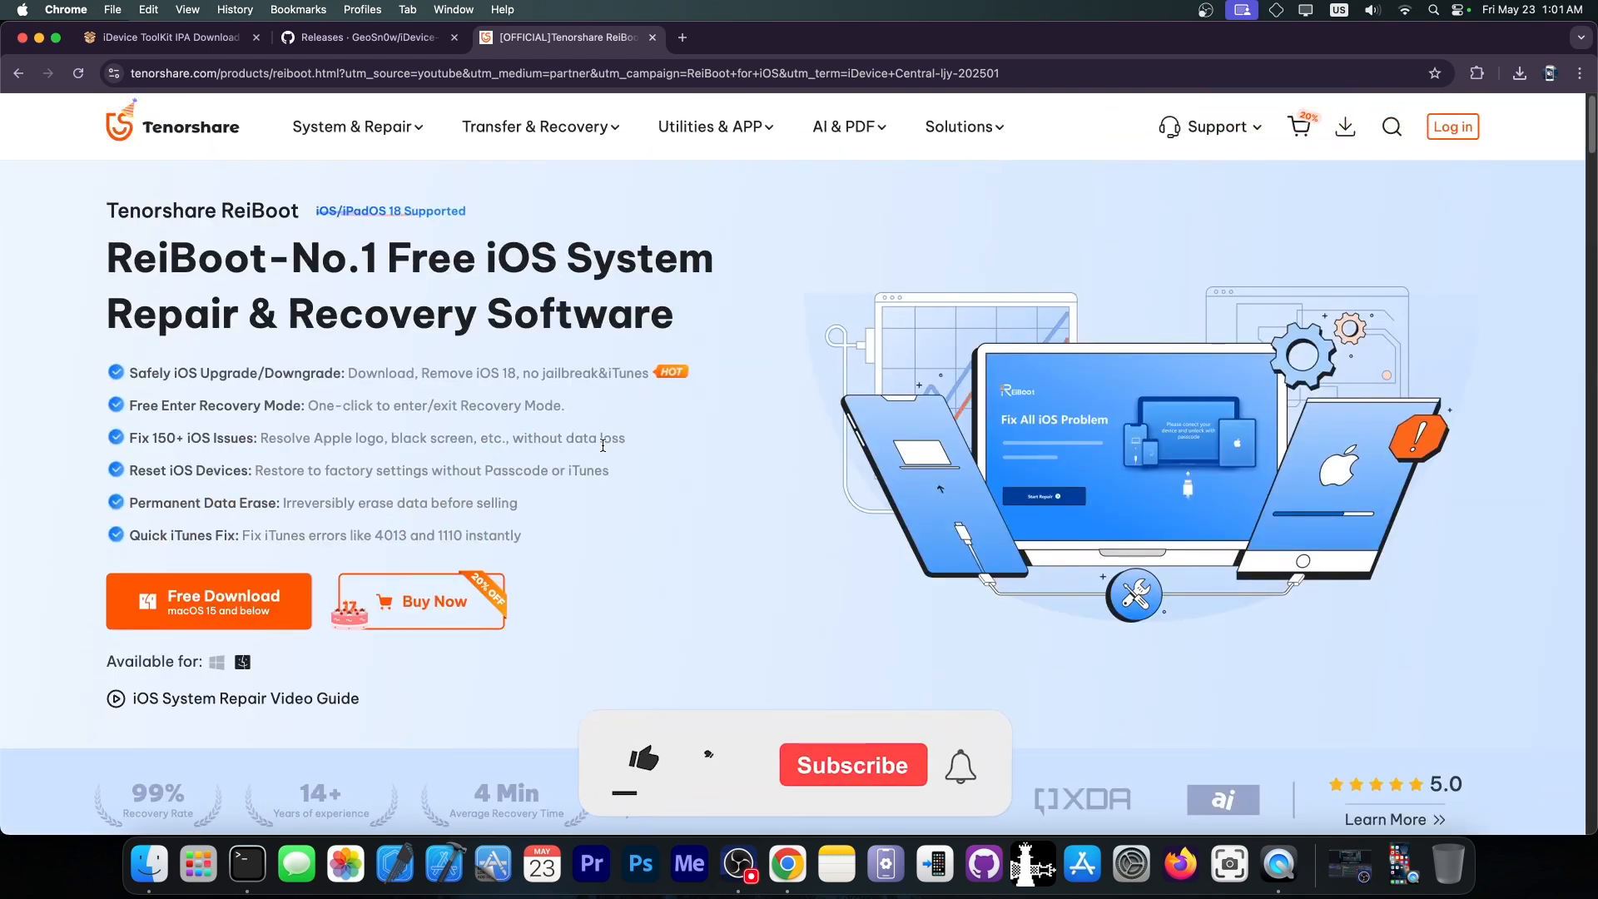
click(644, 759)
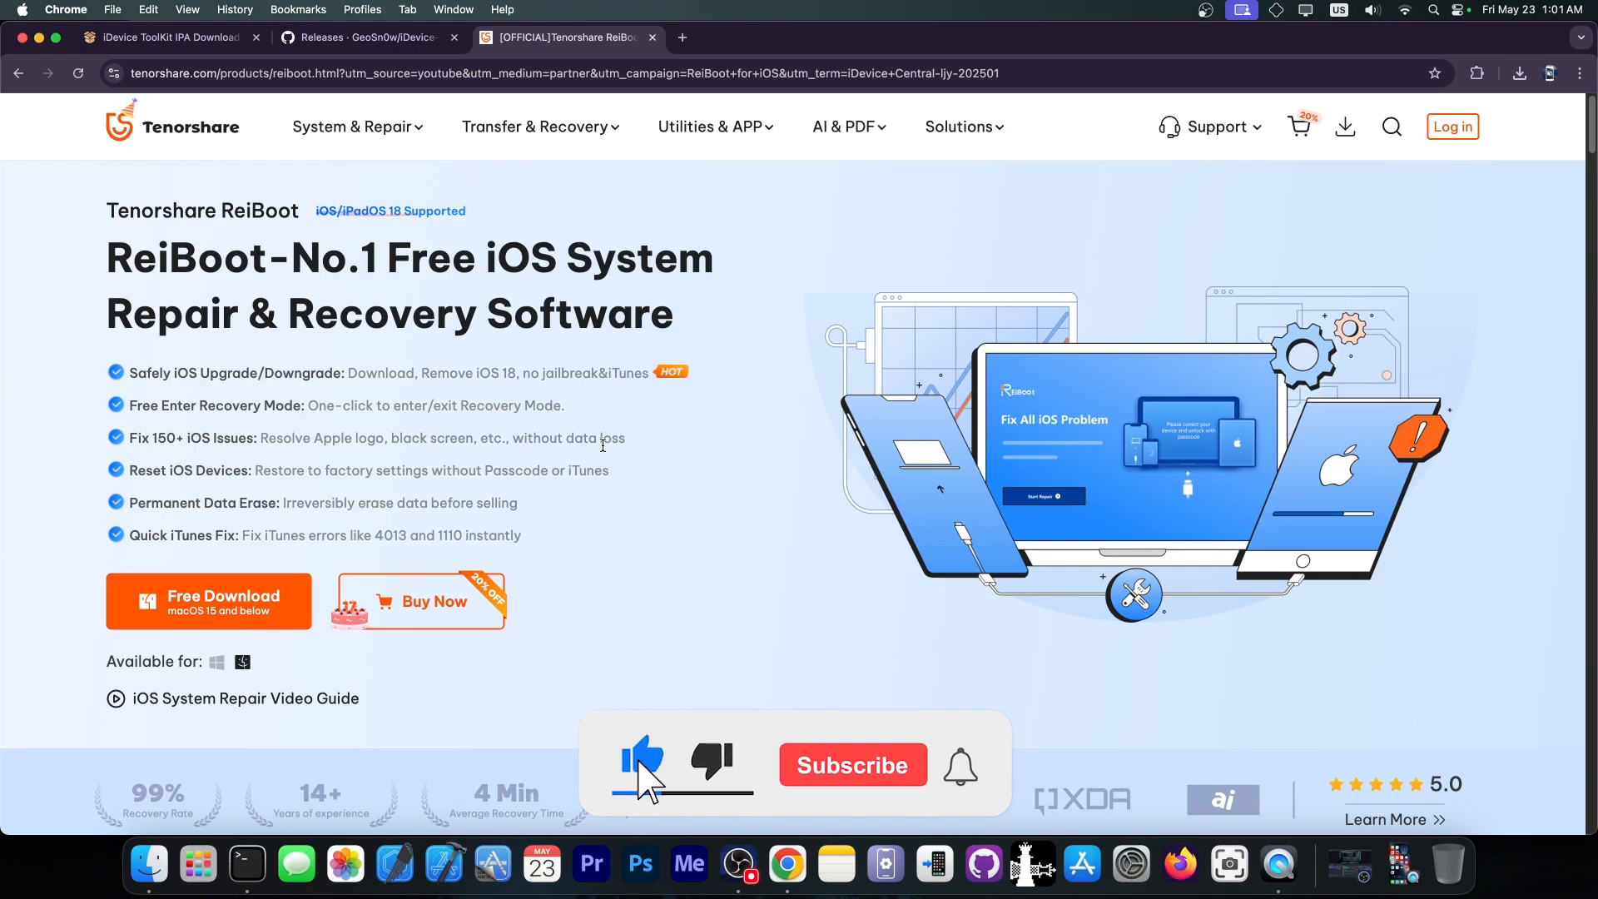
click(852, 766)
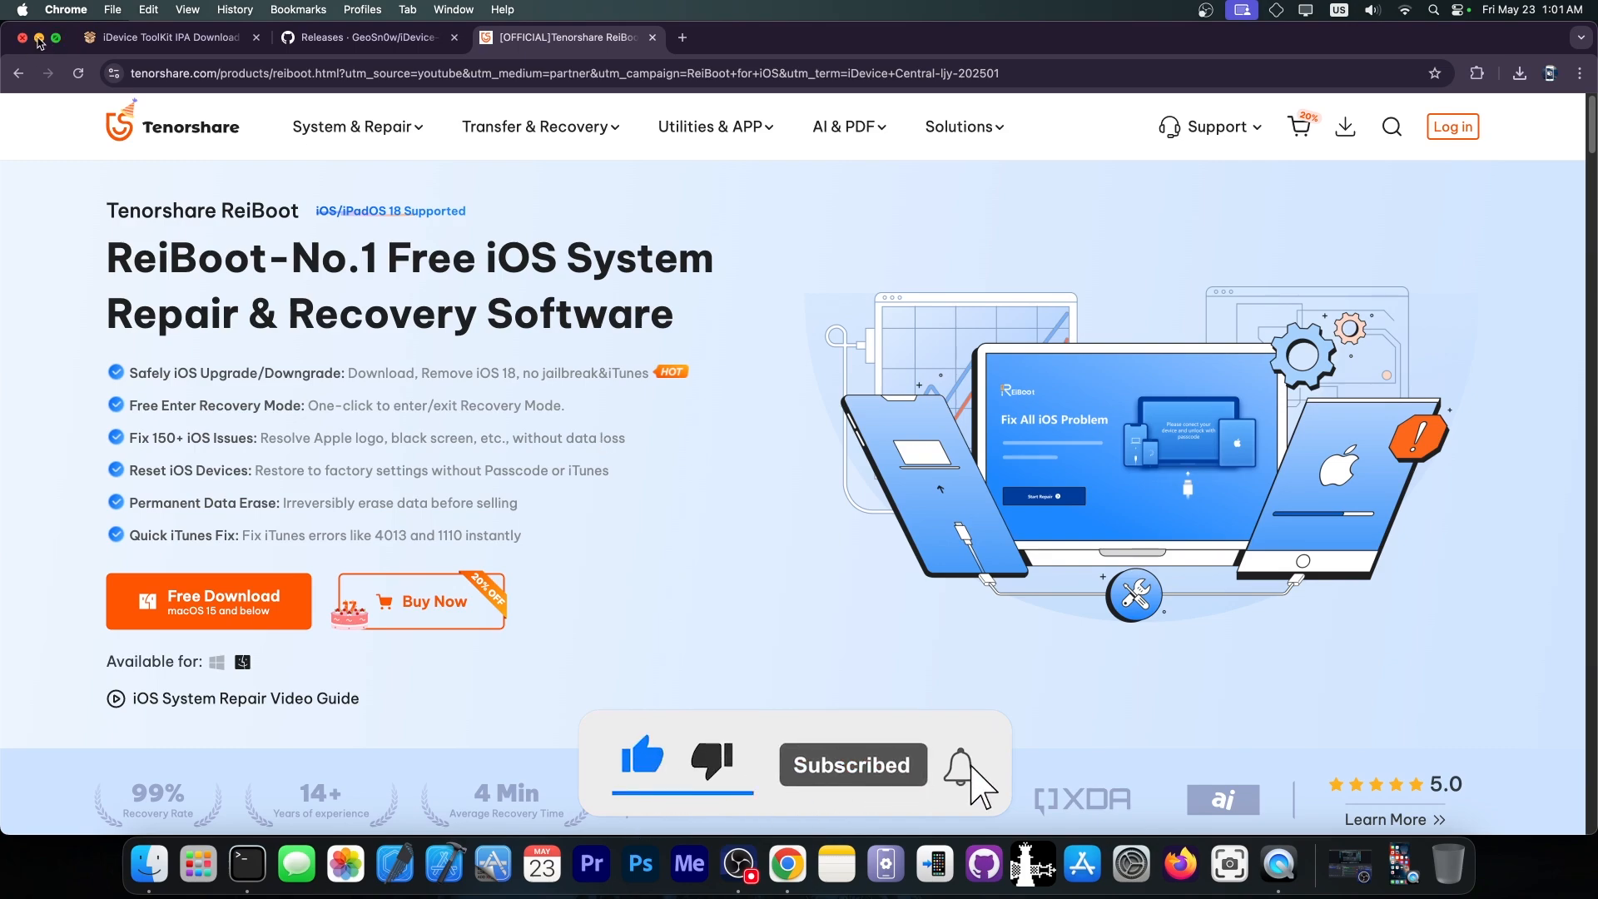
click(17, 37)
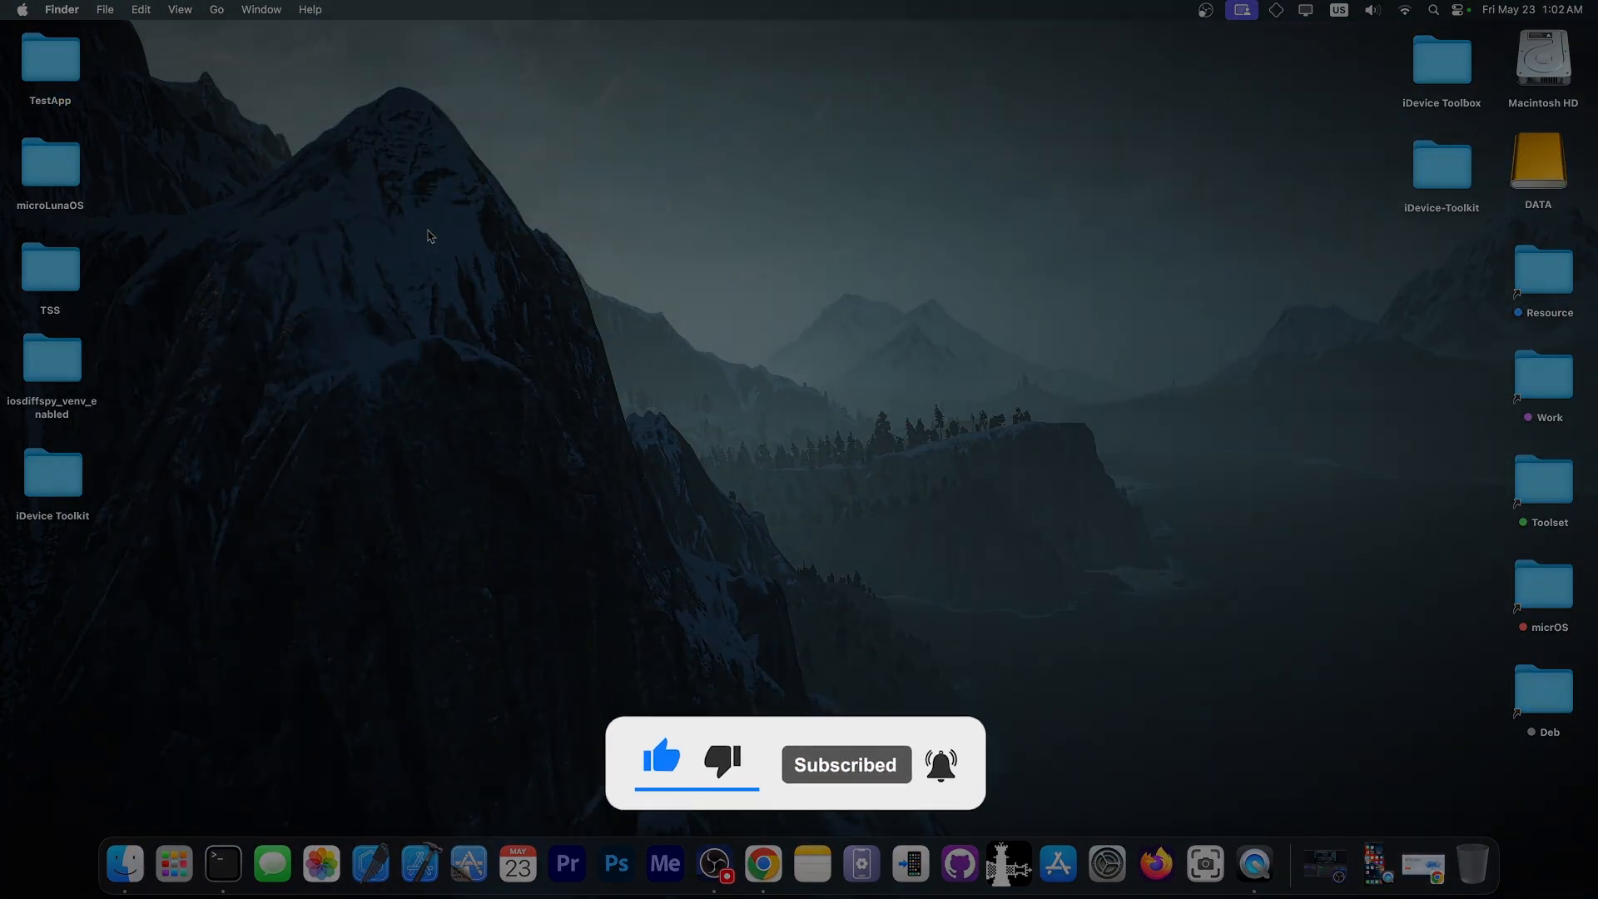